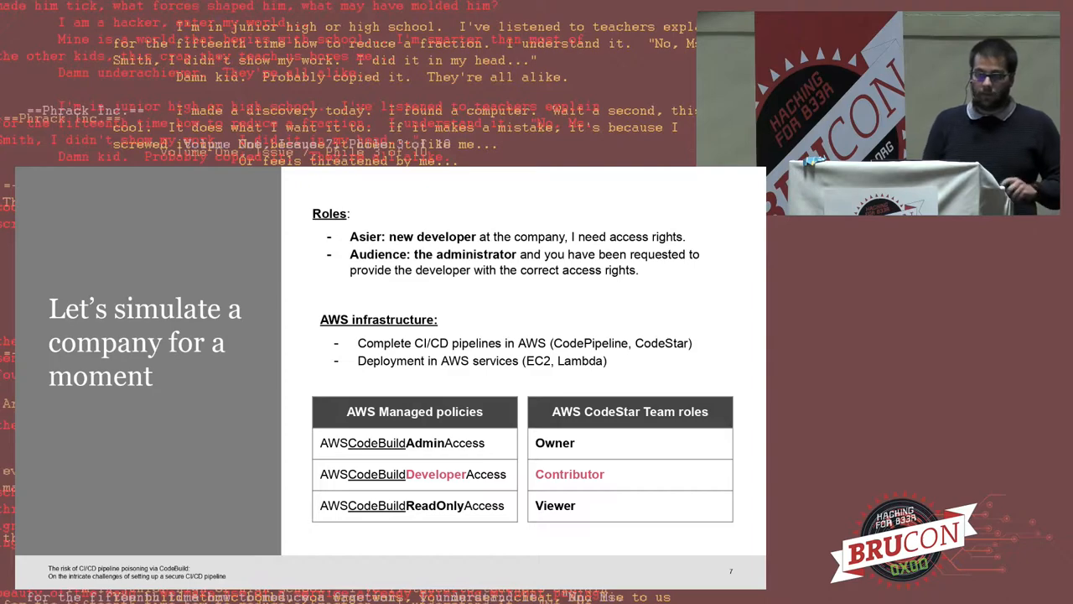
# Step: Begin a new CodeStar project using the Node.js web application template
pyautogui.press('Right')
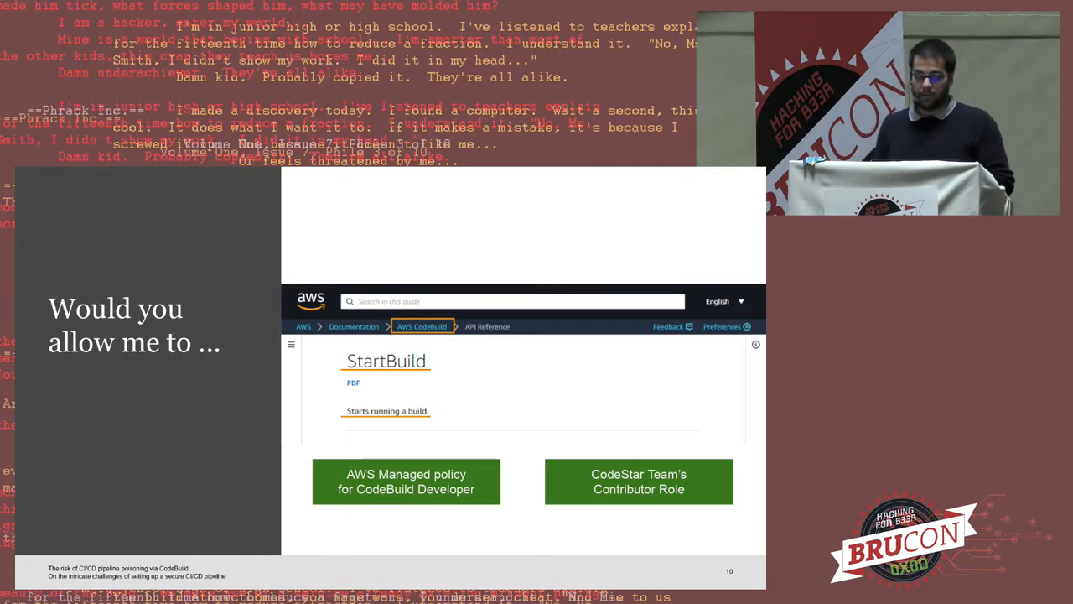
pyautogui.press('right')
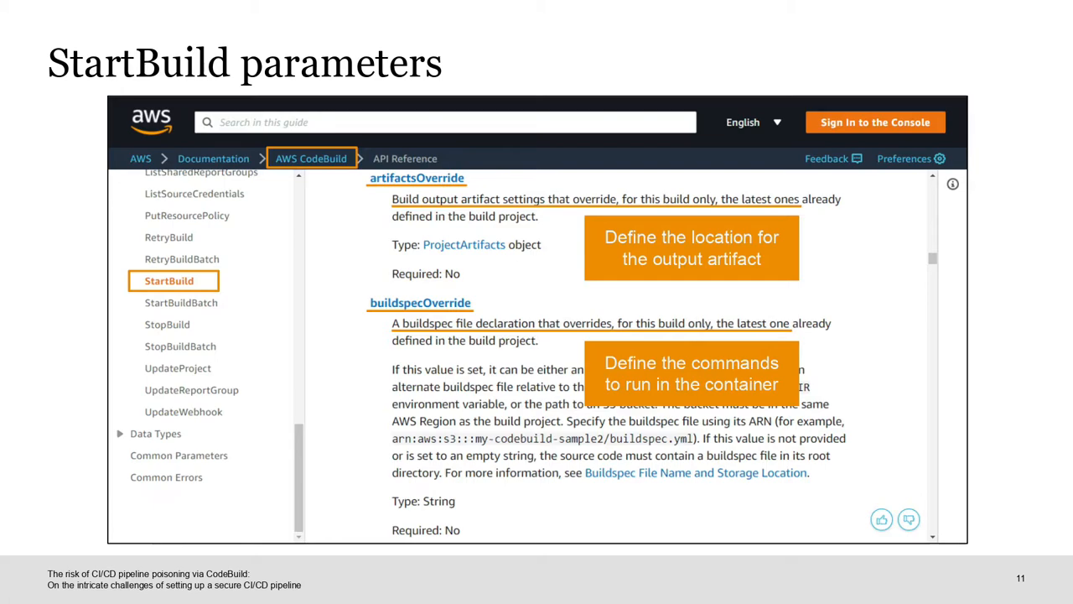
pyautogui.press('Right')
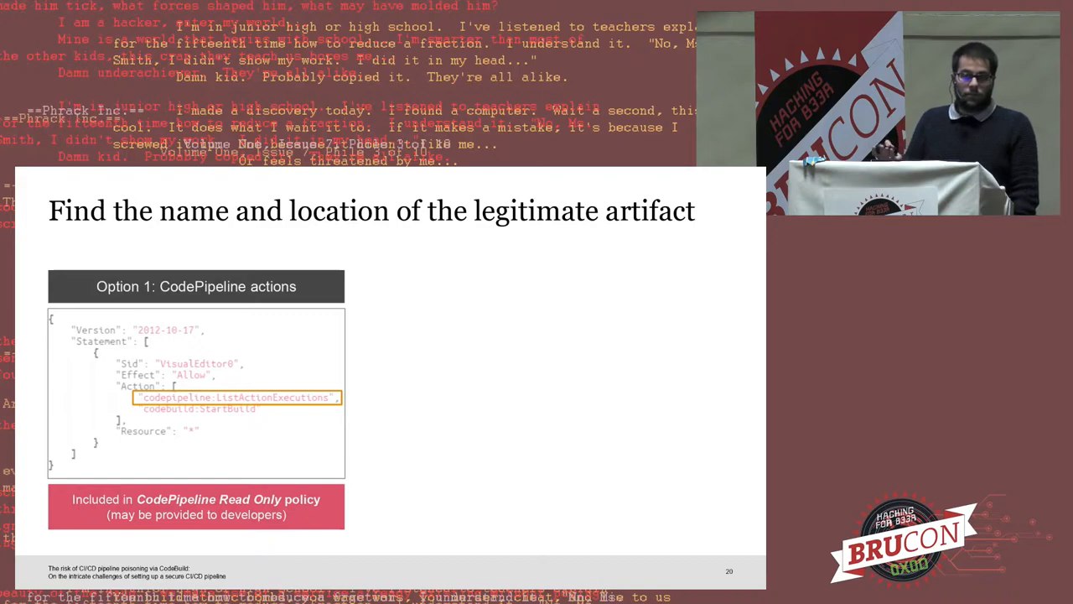
pyautogui.press('Right')
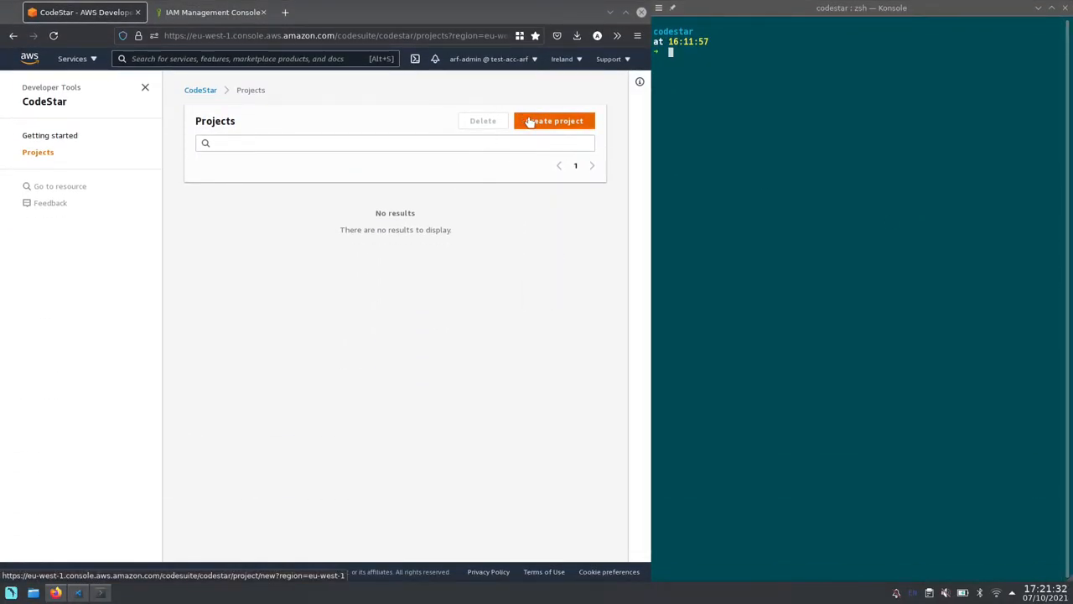
pyautogui.click(552, 121)
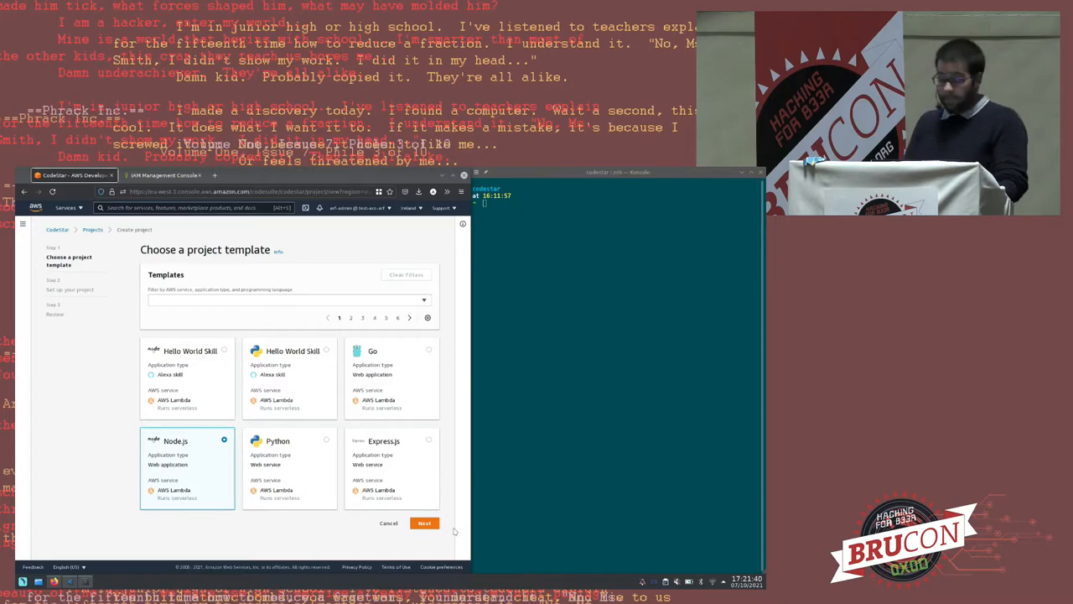
pyautogui.click(424, 523)
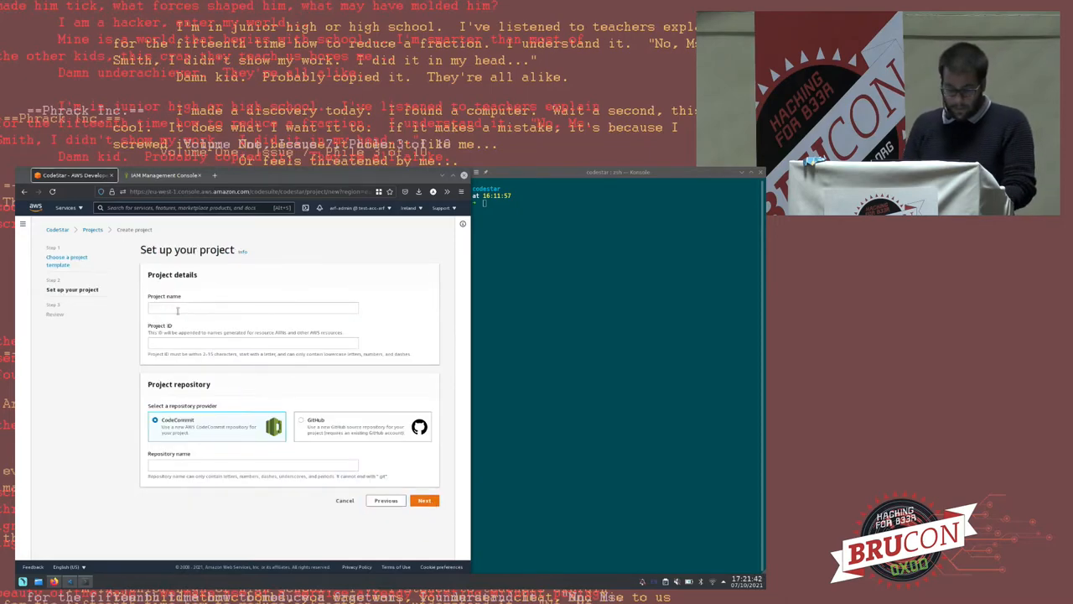
# Step: Name the project brucon, review it and submit its creation
pyautogui.write('brucon')
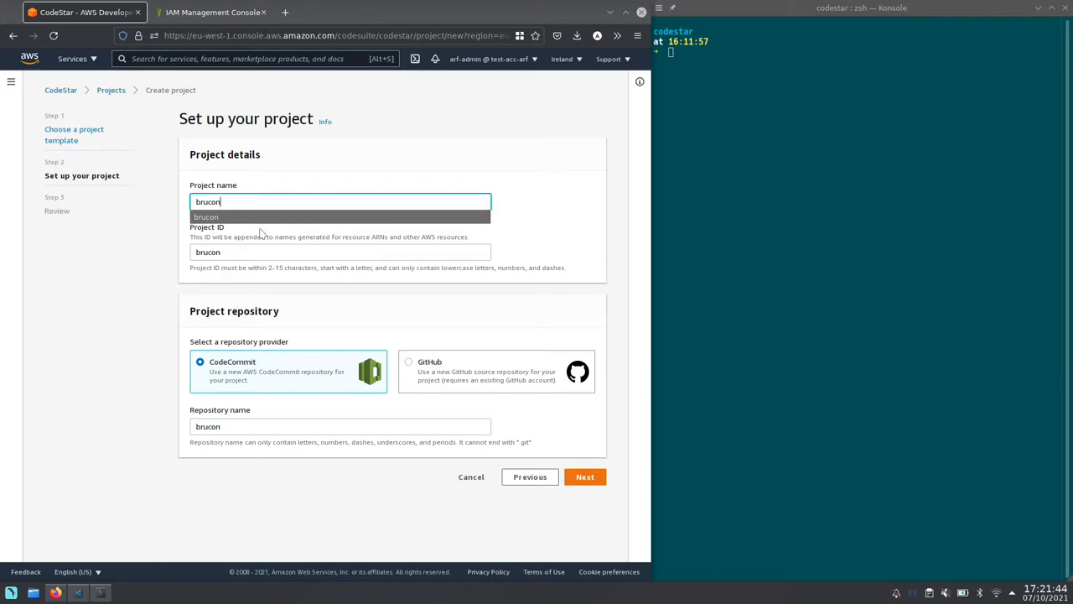
pyautogui.click(585, 476)
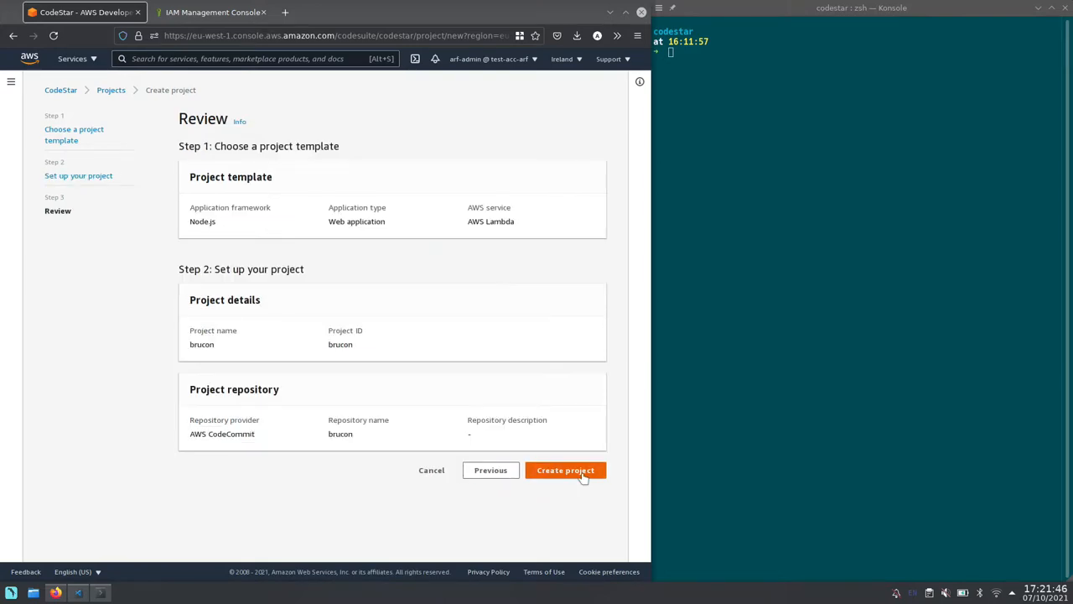
pyautogui.click(565, 469)
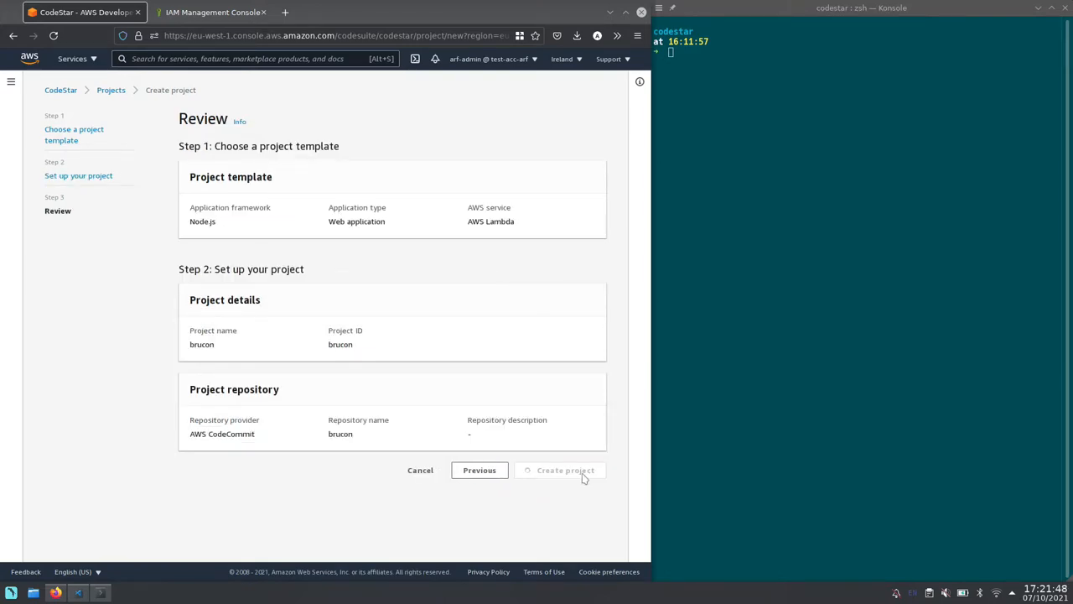
pyautogui.click(565, 469)
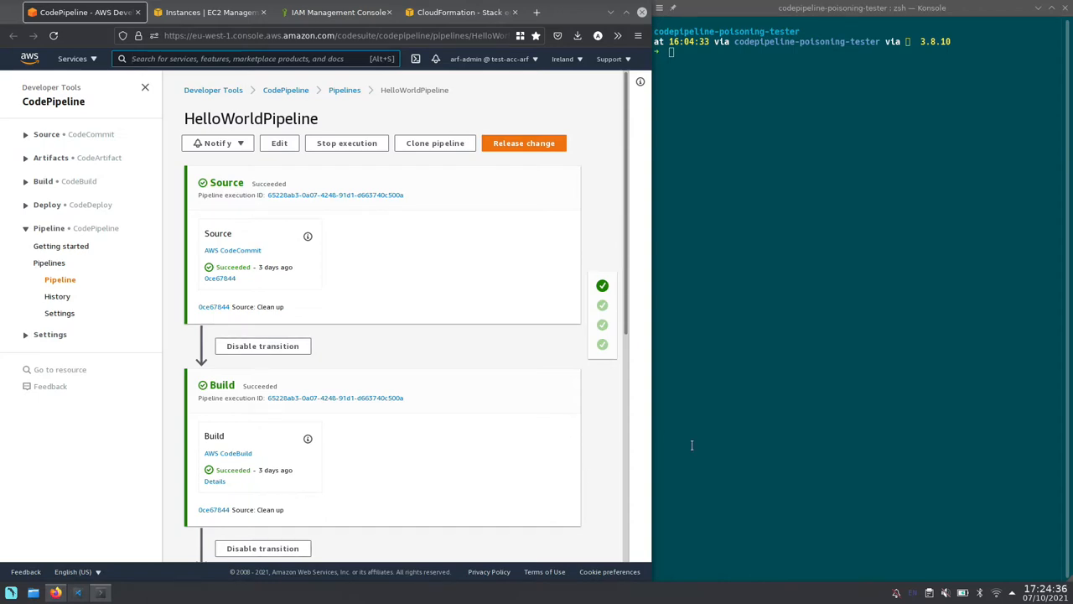
pyautogui.moveTo(507, 317)
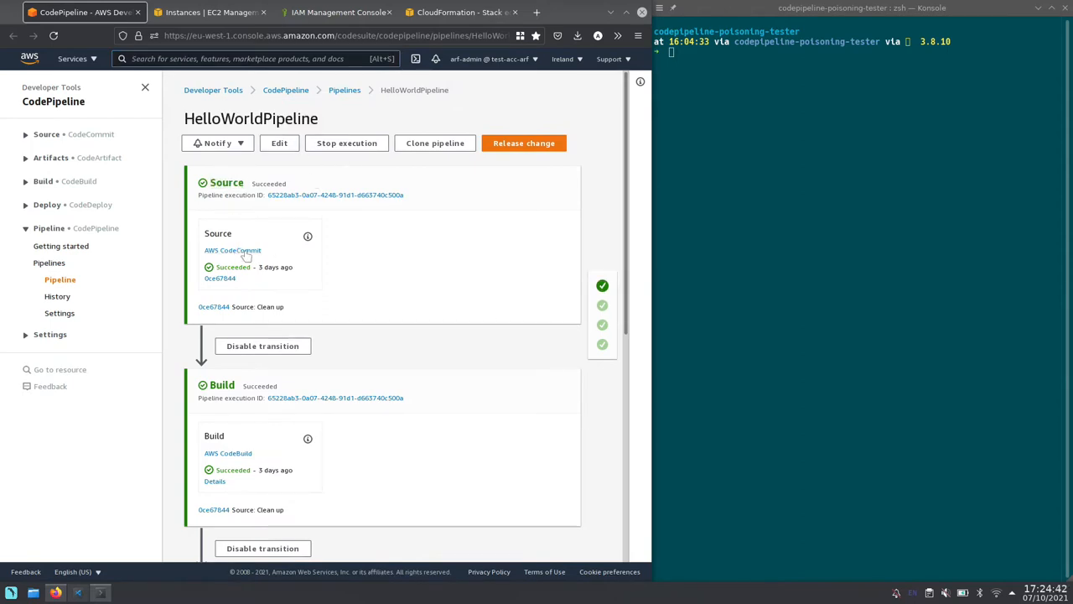
# Step: Review the pipeline stages down to Deploy, then bring up the EC2 instances list
pyautogui.scroll(-3)
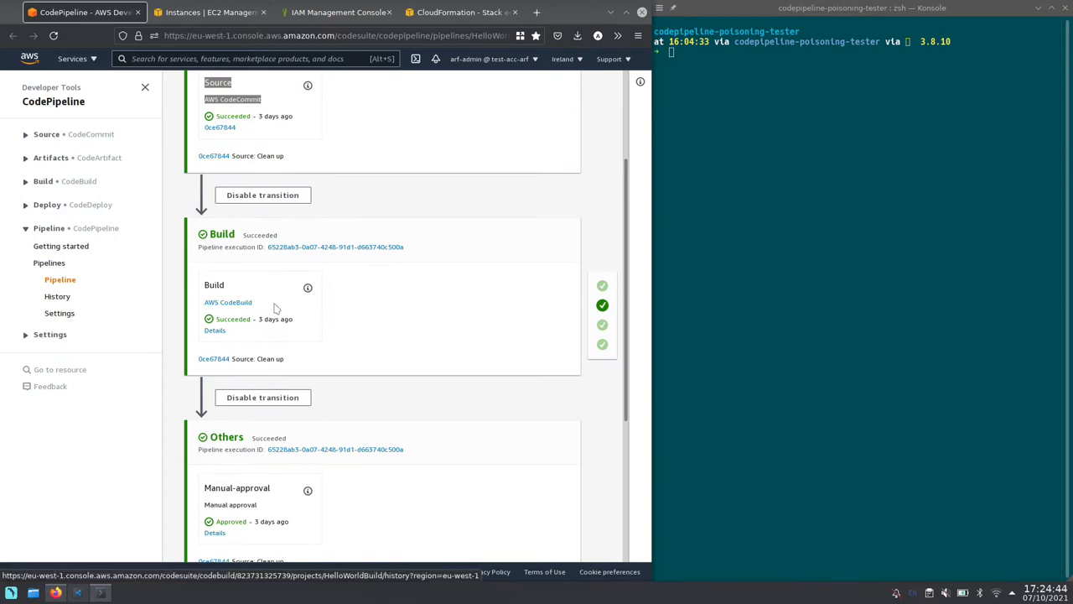
pyautogui.scroll(-3)
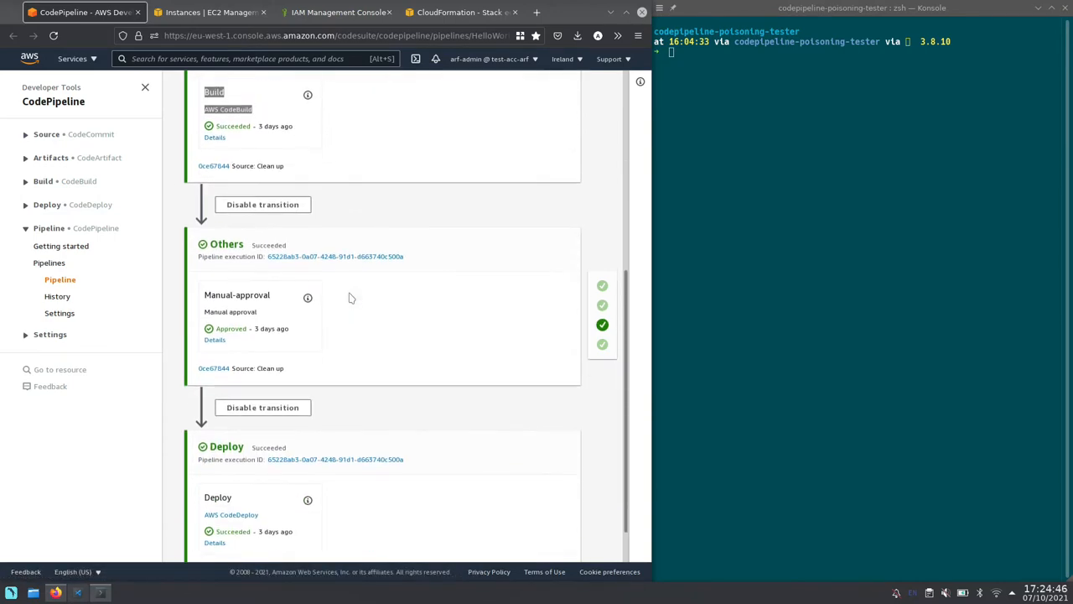
pyautogui.scroll(-3)
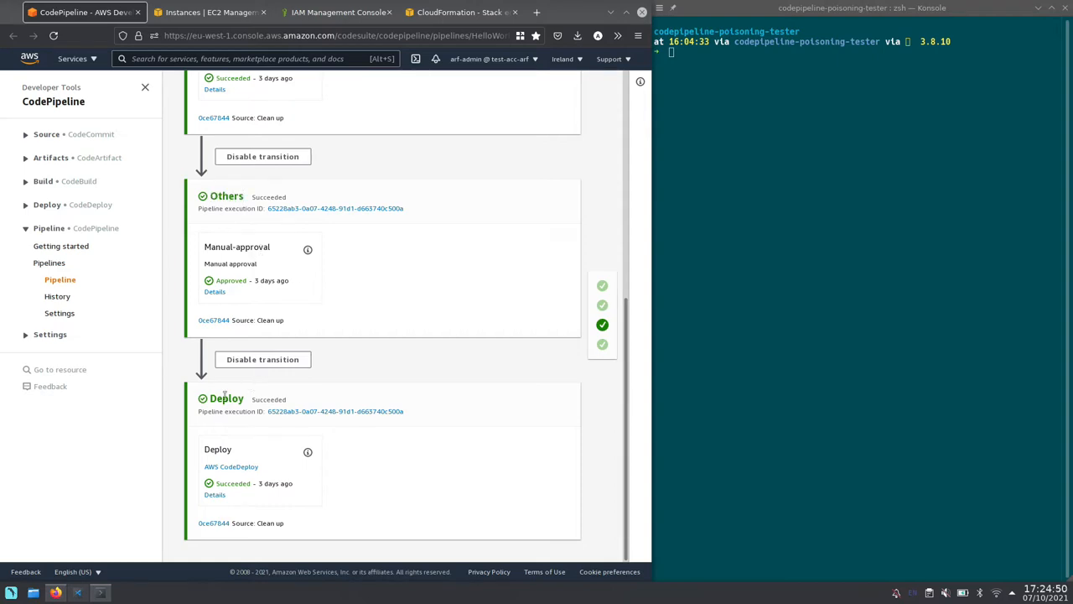
pyautogui.doubleClick(226, 398)
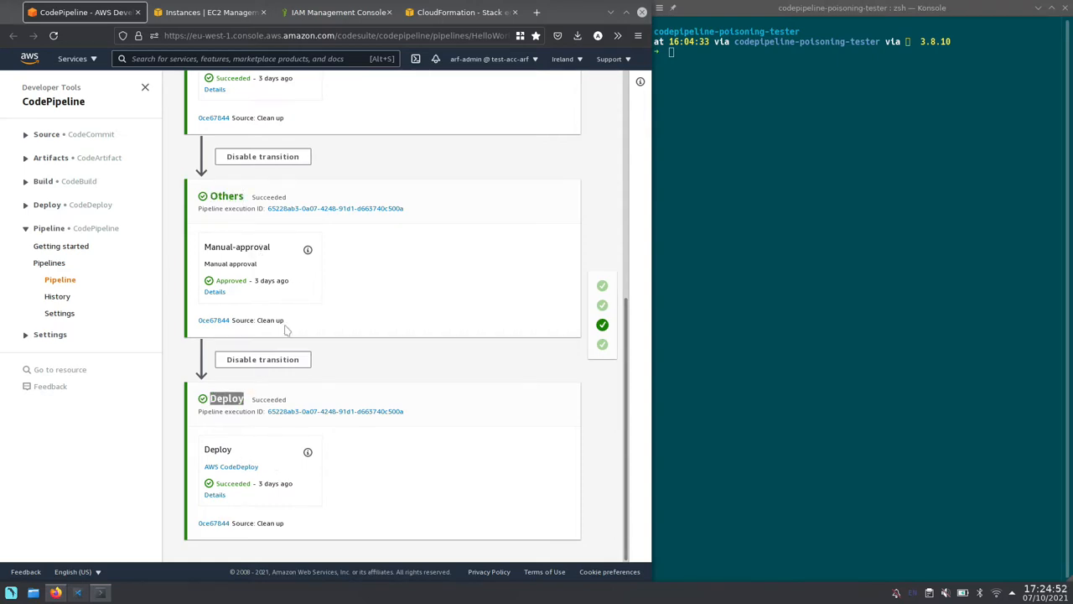
pyautogui.click(209, 11)
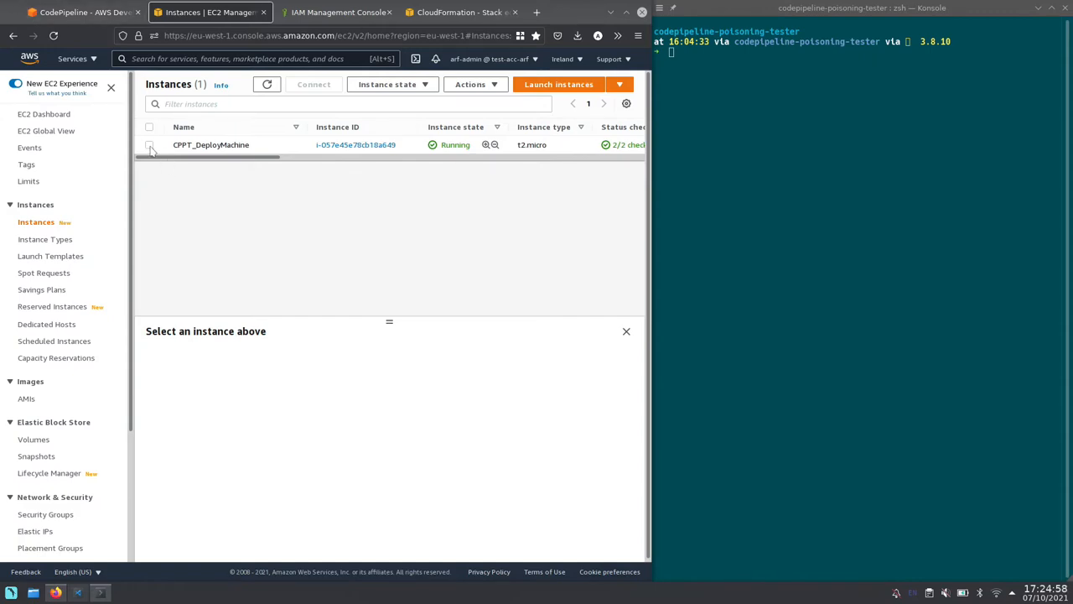
# Step: Check CPPT_DeployMachine's security details for the EC2ReadOnly role, then move to the IAM user page
pyautogui.click(149, 145)
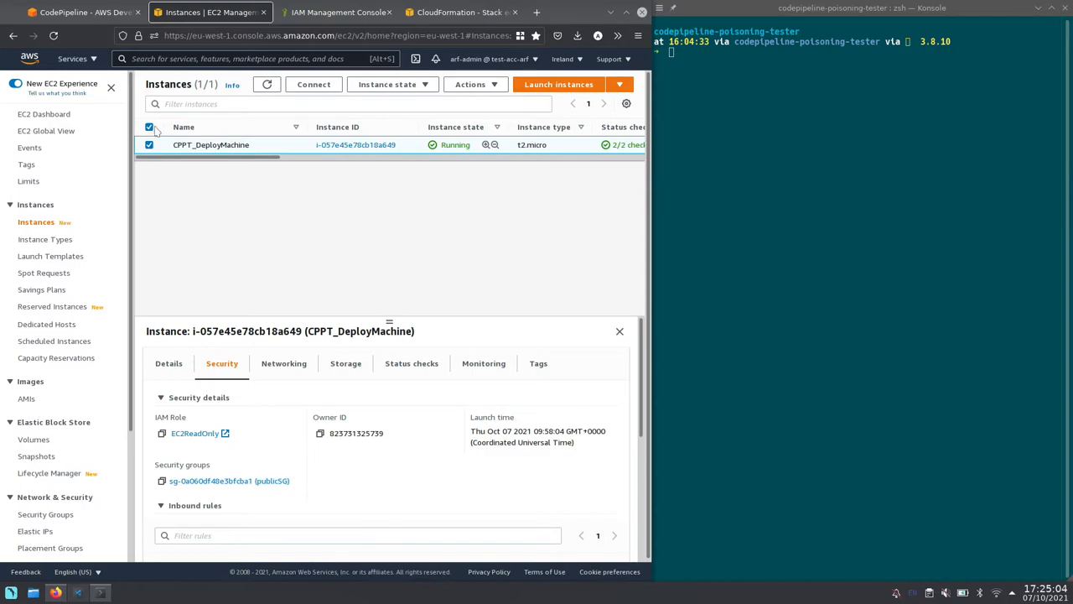
pyautogui.click(150, 144)
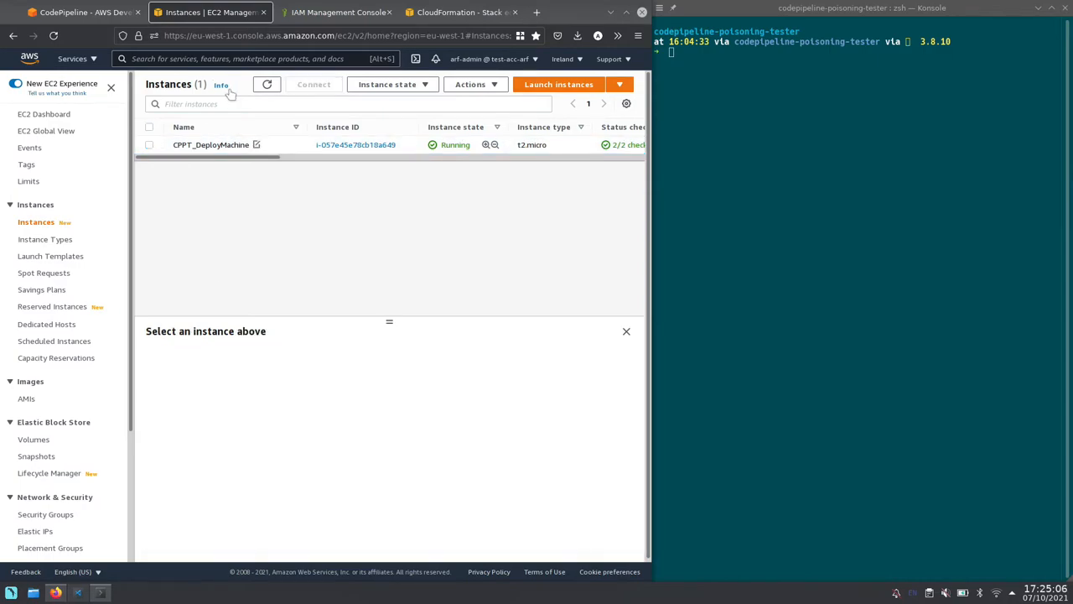
pyautogui.click(336, 11)
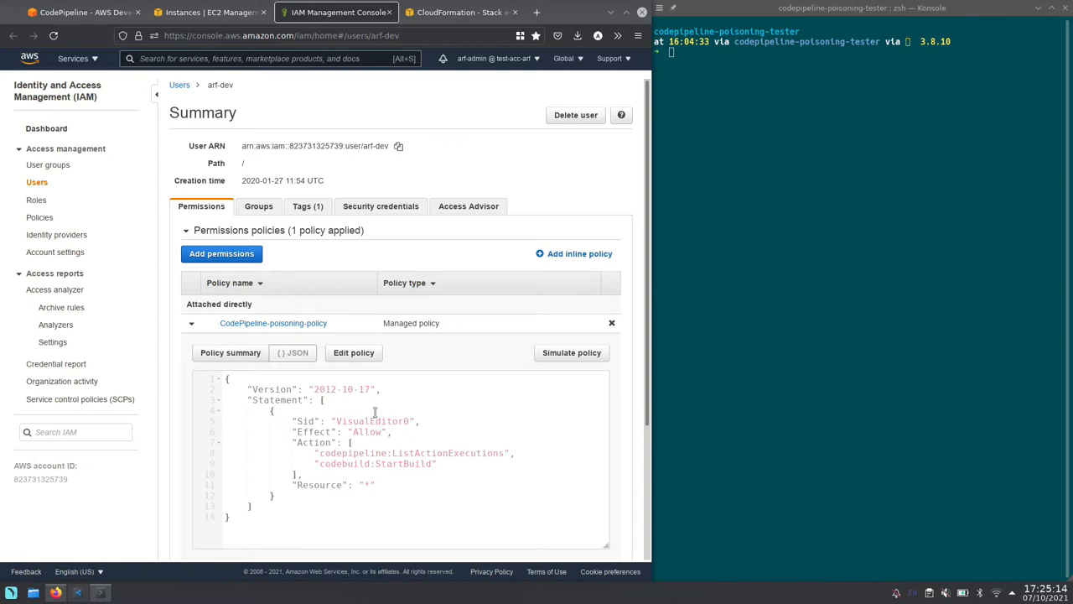
# Step: Read through the CodePipeline-poisoning-policy JSON and show arf-dev's security credentials
pyautogui.scroll(-3)
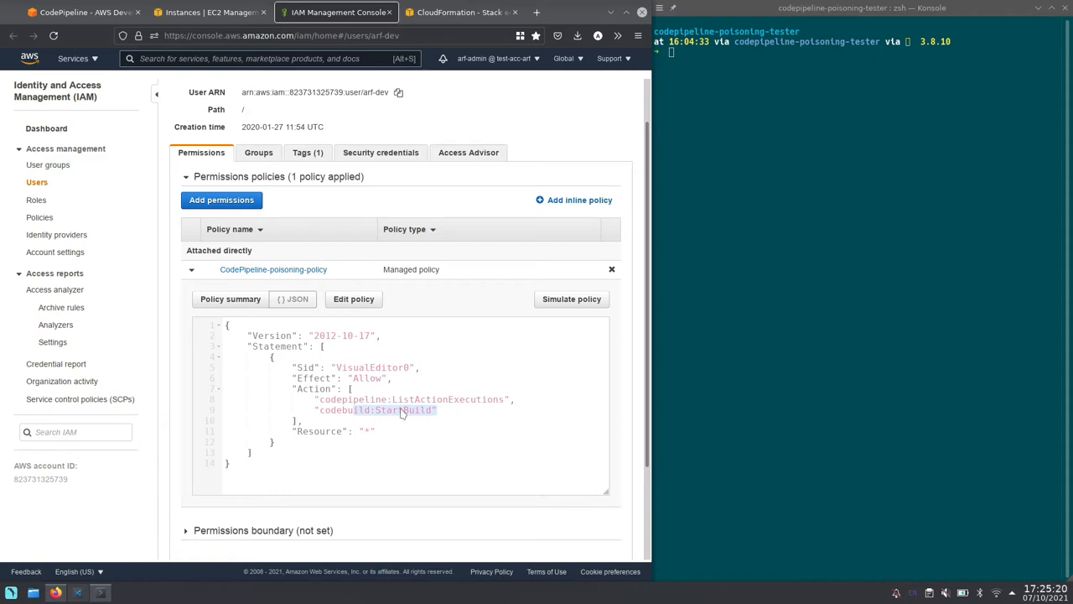
pyautogui.scroll(-3)
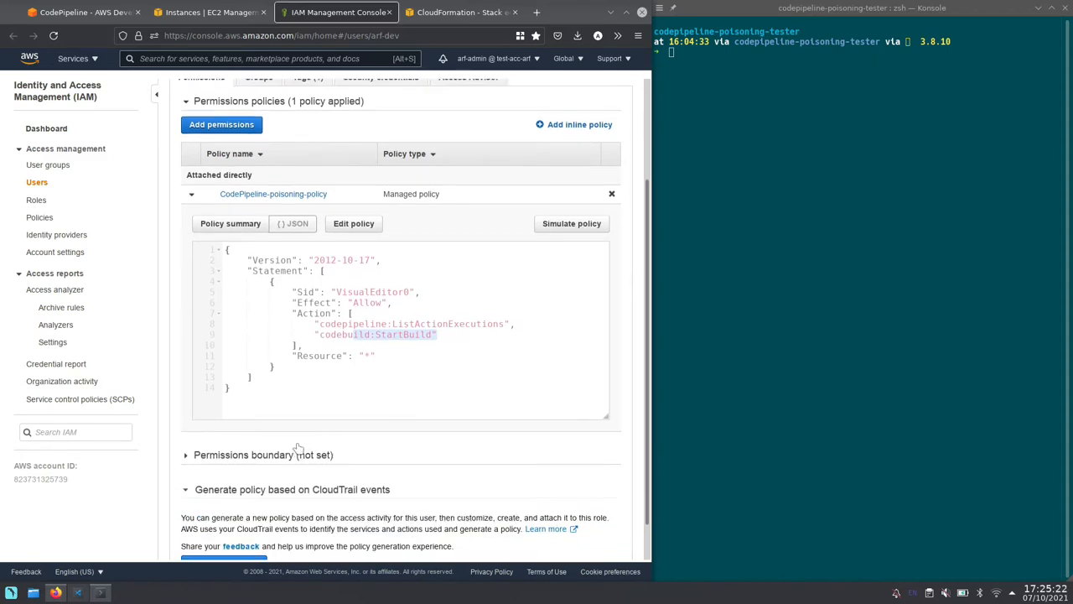
pyautogui.scroll(3)
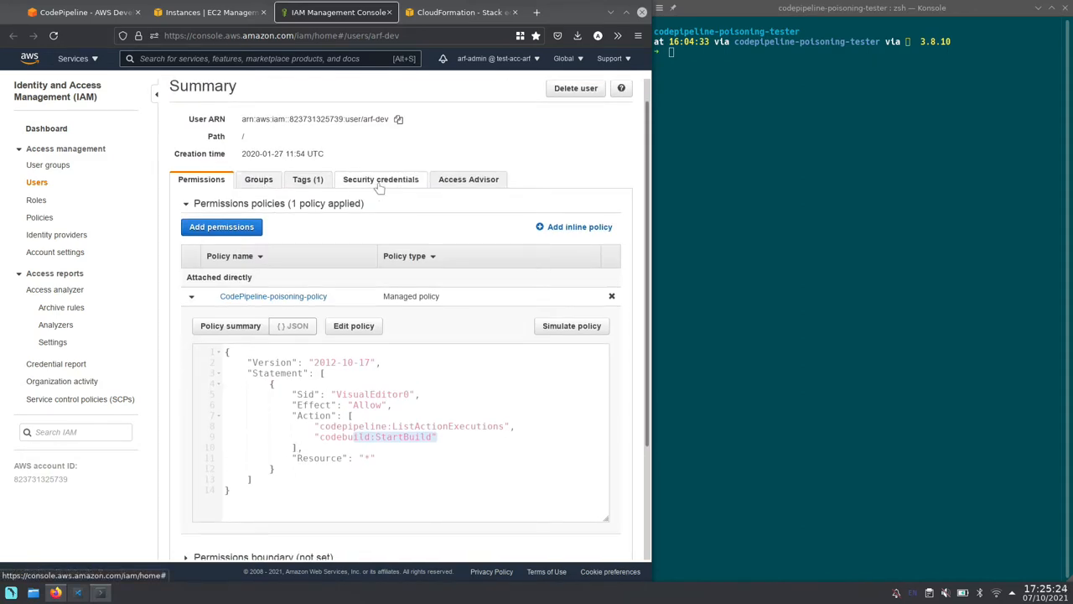
pyautogui.click(380, 179)
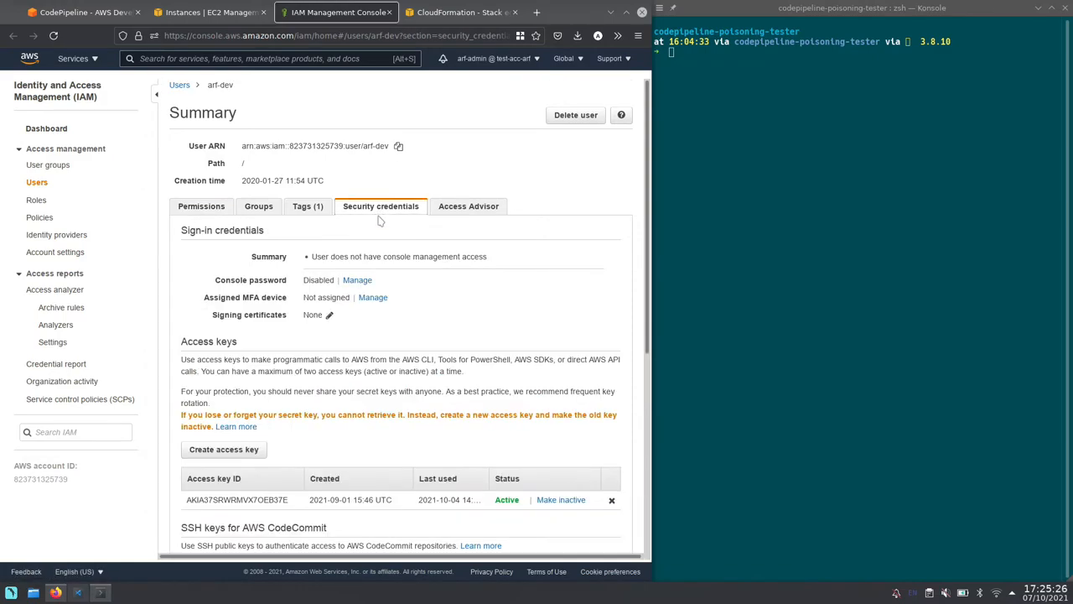
# Step: Bring the Access keys table into view and start the tester command in the terminal
pyautogui.scroll(-3)
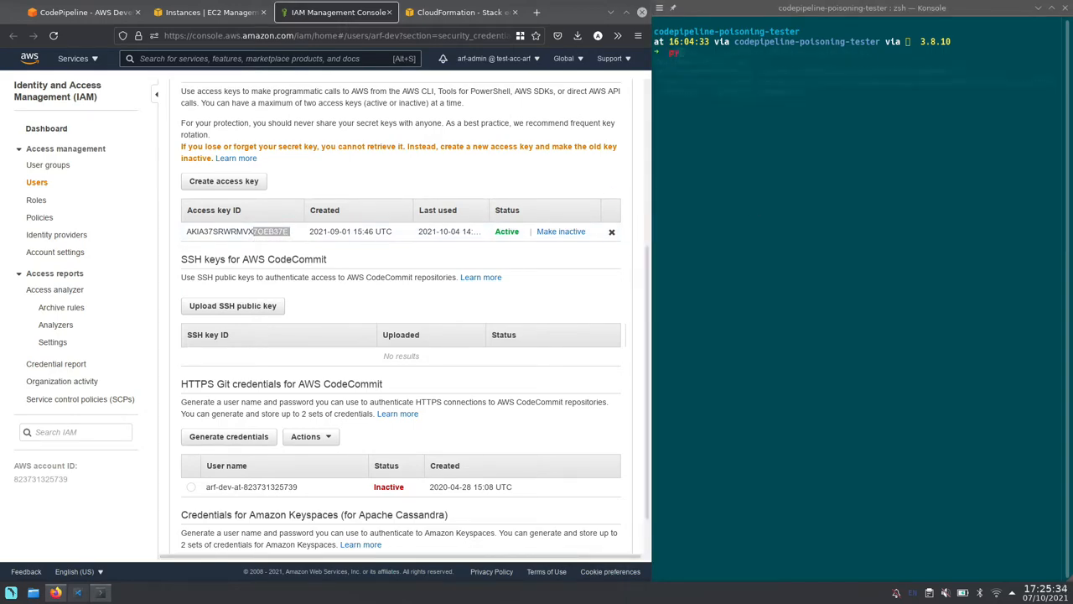
pyautogui.press('Return')
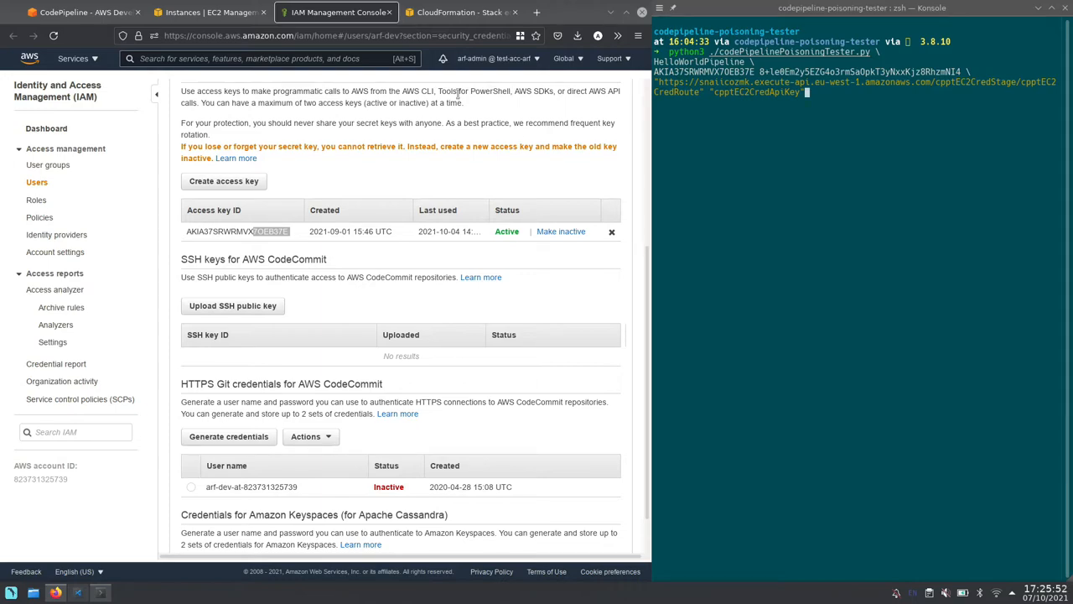
# Step: Copy the cpptEC2CredApiKey value from CloudFormation Outputs into the command and run codePipelinePoisoningTester.py
pyautogui.click(461, 12)
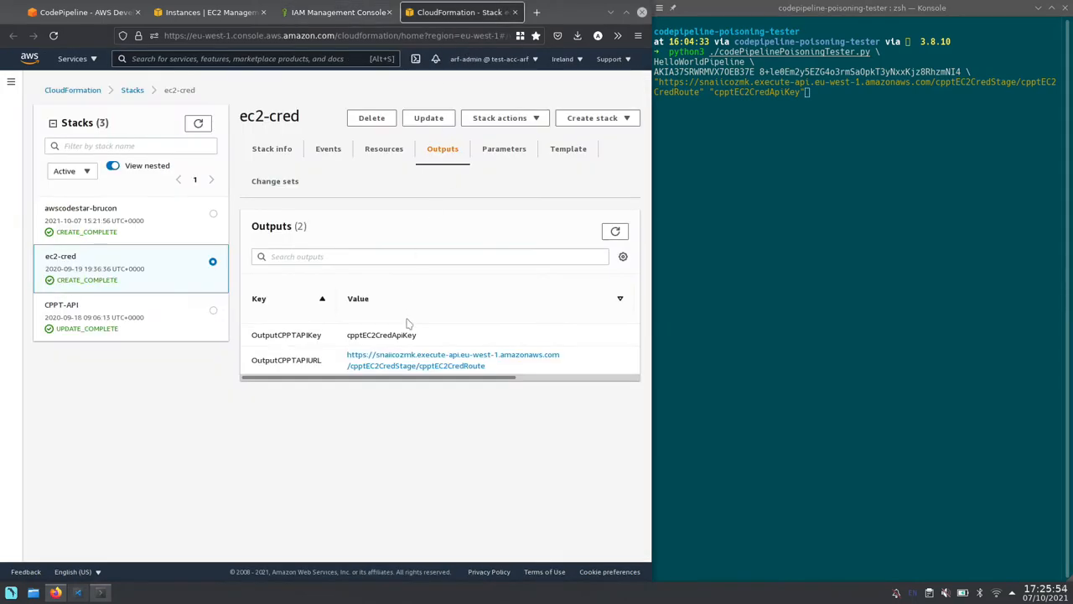
pyautogui.doubleClick(381, 334)
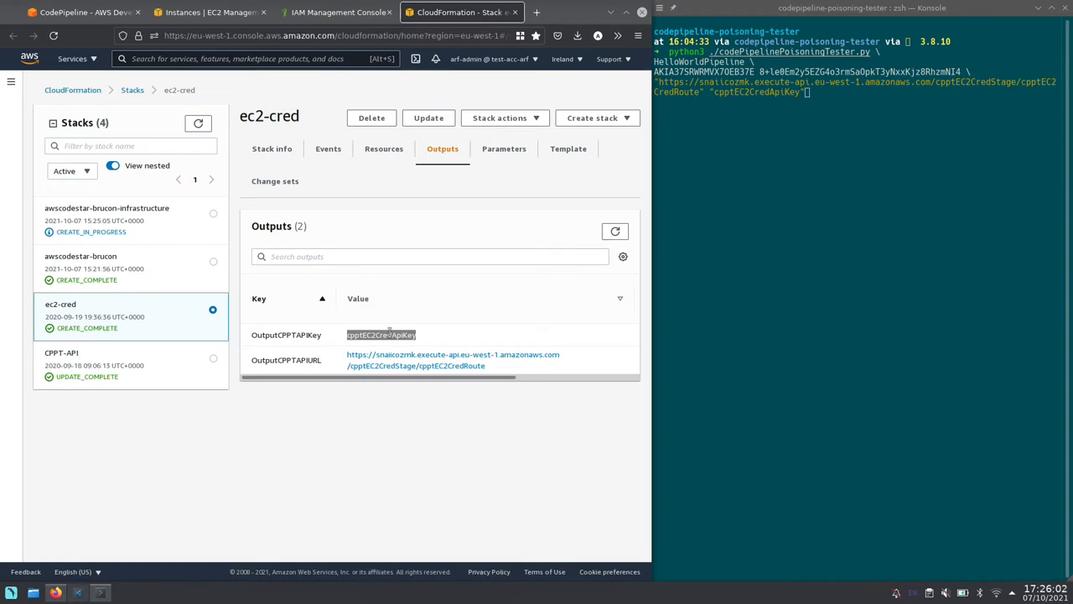
pyautogui.moveTo(272, 256)
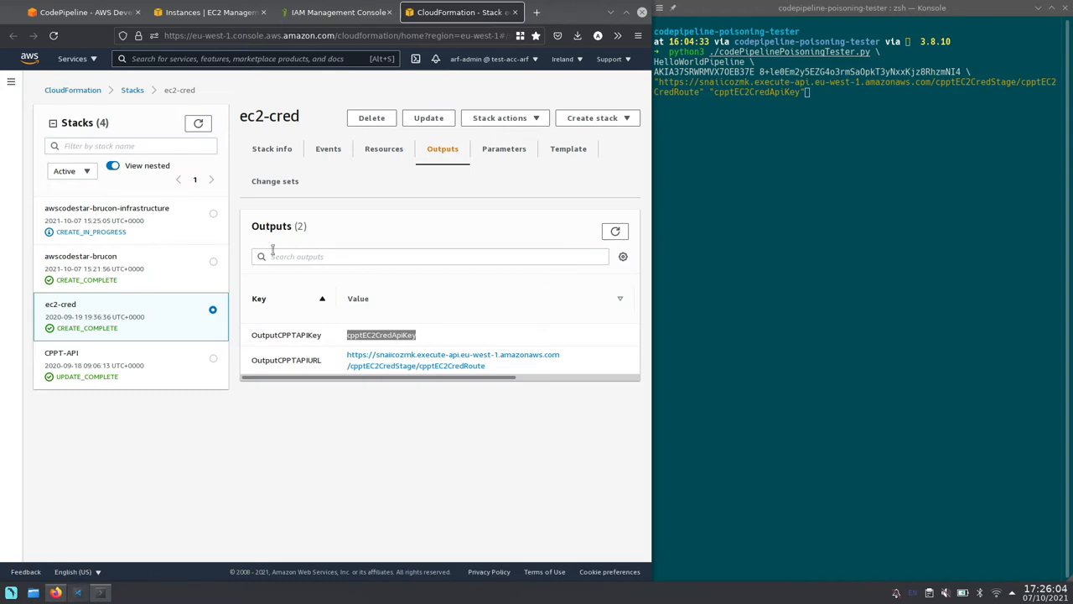
pyautogui.click(778, 156)
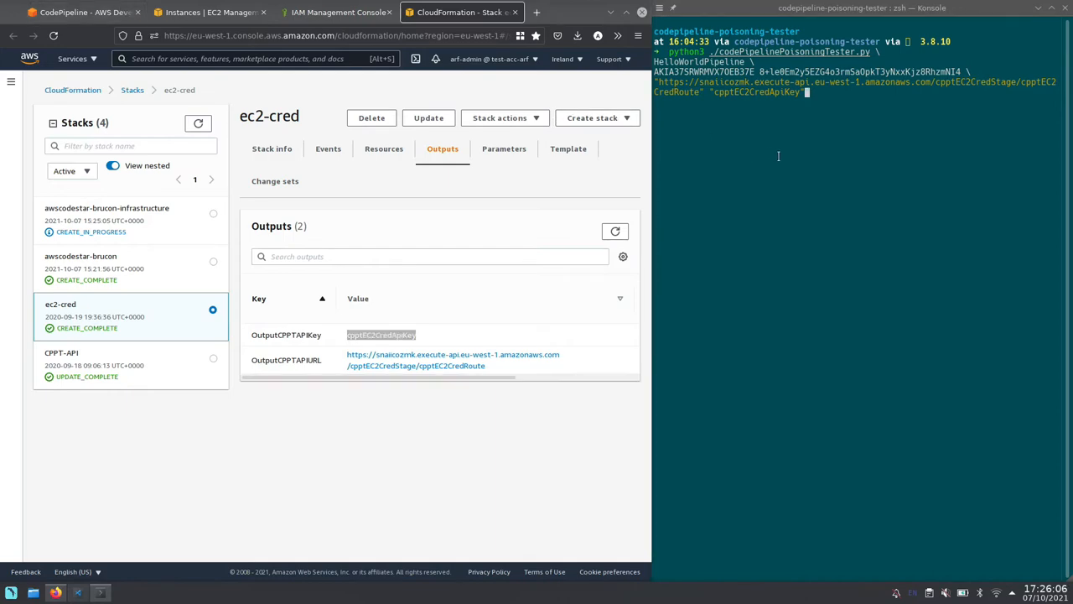
pyautogui.press('Return')
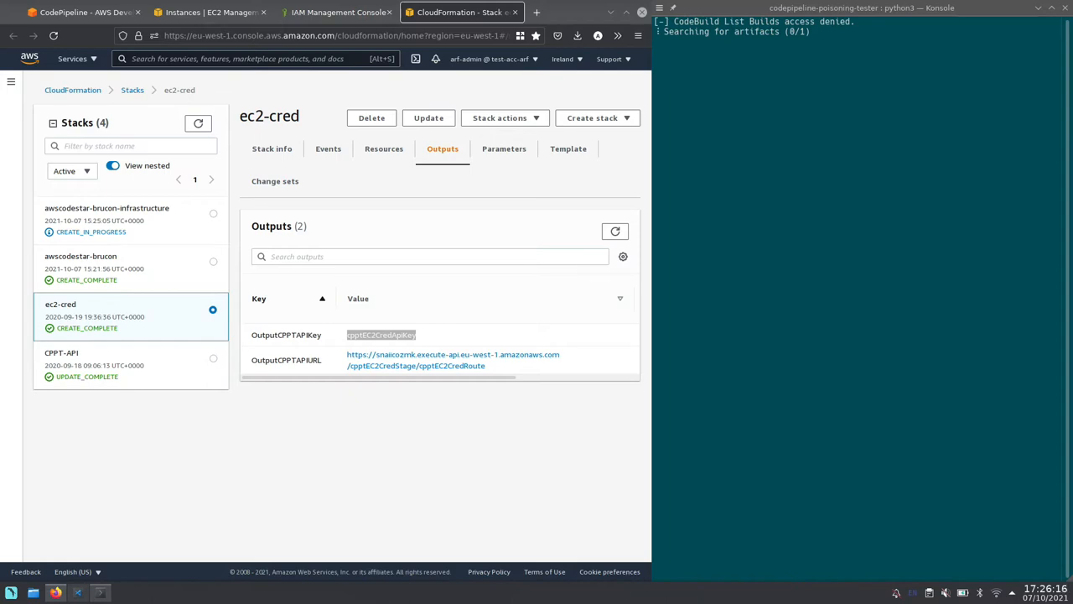
pyautogui.moveTo(79, 11)
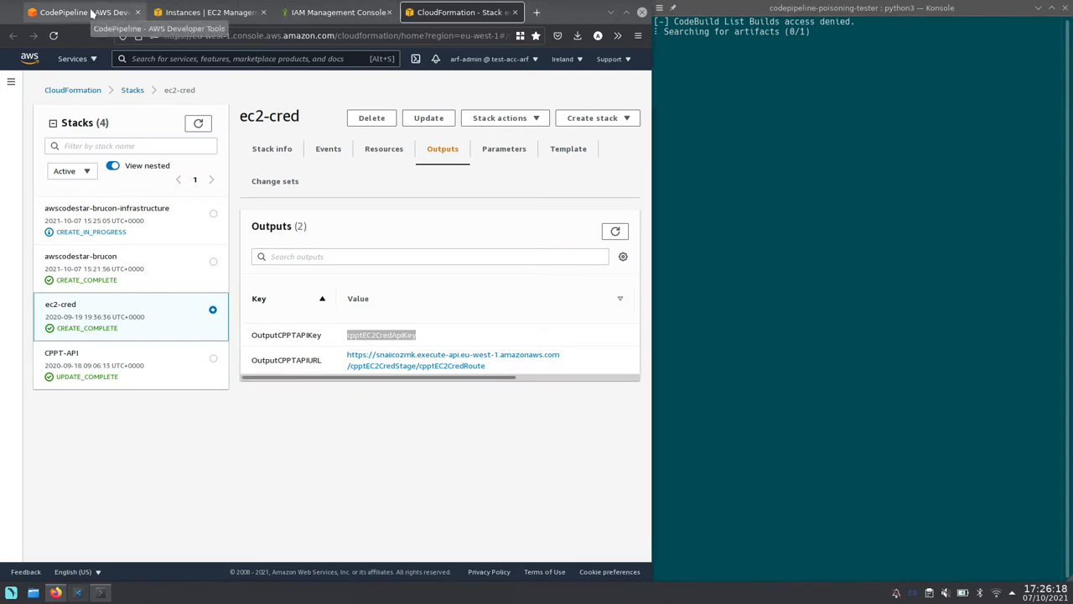
# Step: Release the latest change on HelloWorldPipeline and confirm the rerun
pyautogui.click(79, 12)
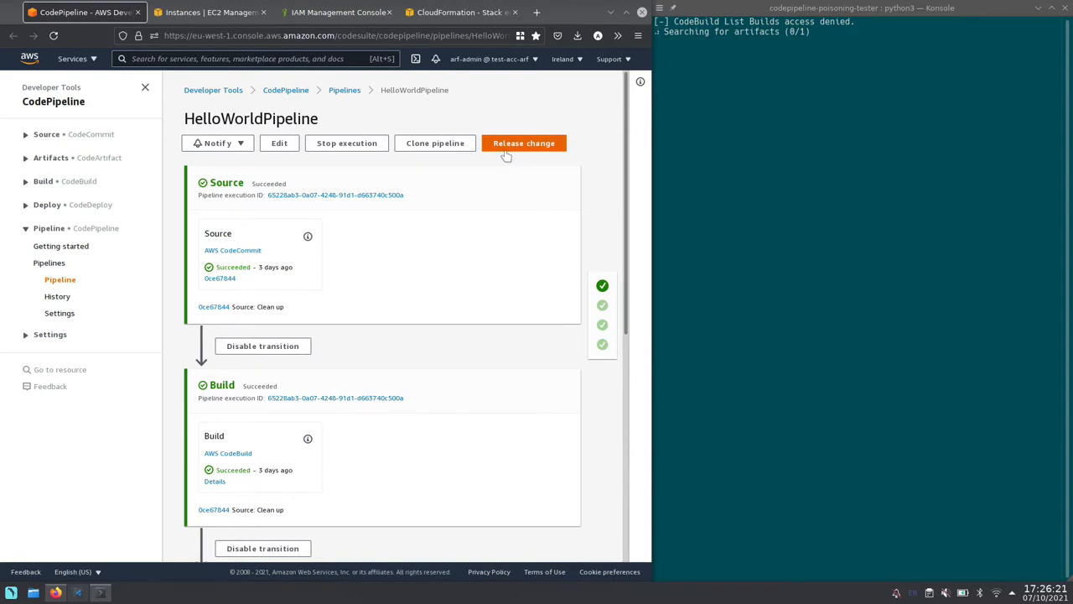
pyautogui.click(523, 143)
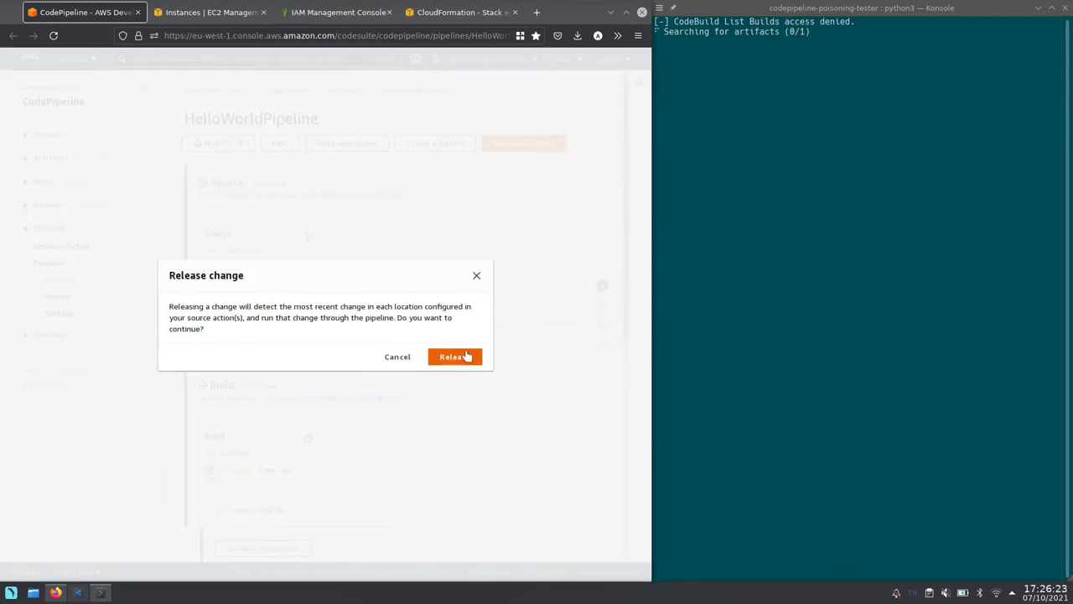
pyautogui.click(455, 356)
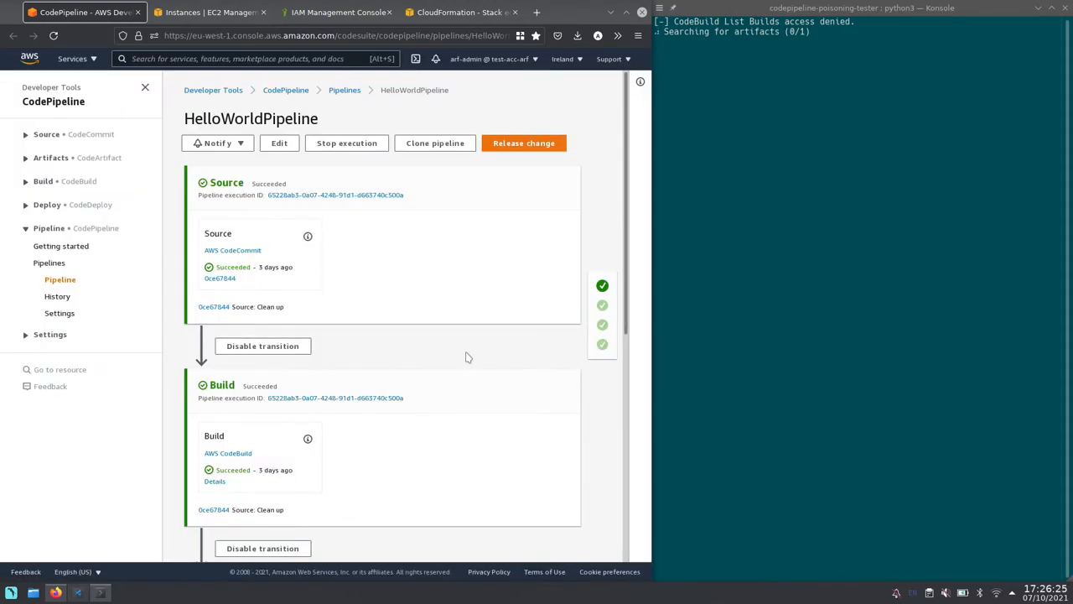
pyautogui.click(523, 143)
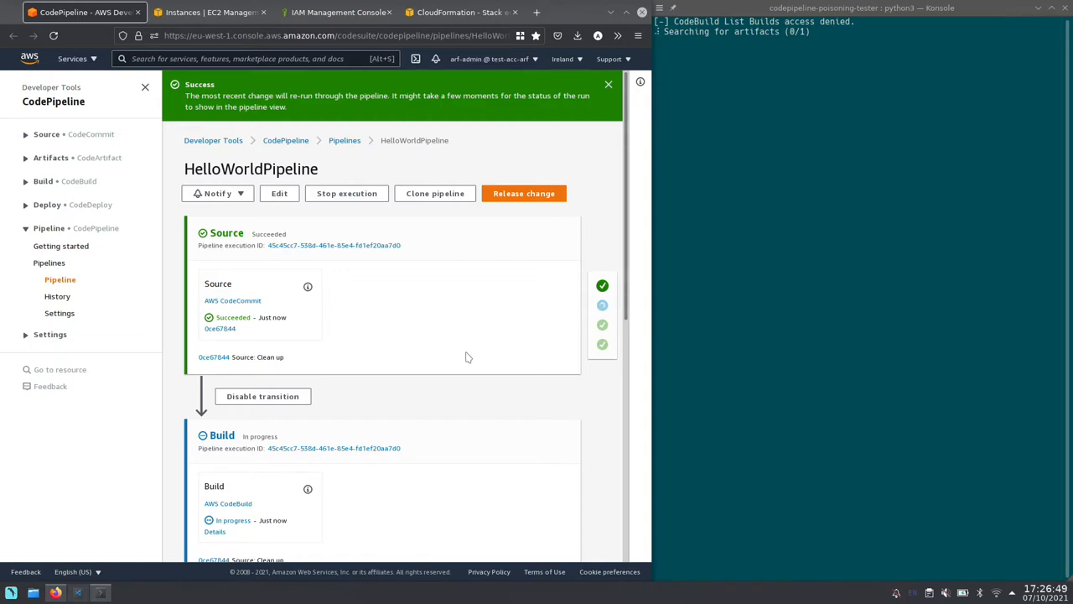
# Step: Watch Build succeed and the Others stage wait at Manual-approval
pyautogui.scroll(-3)
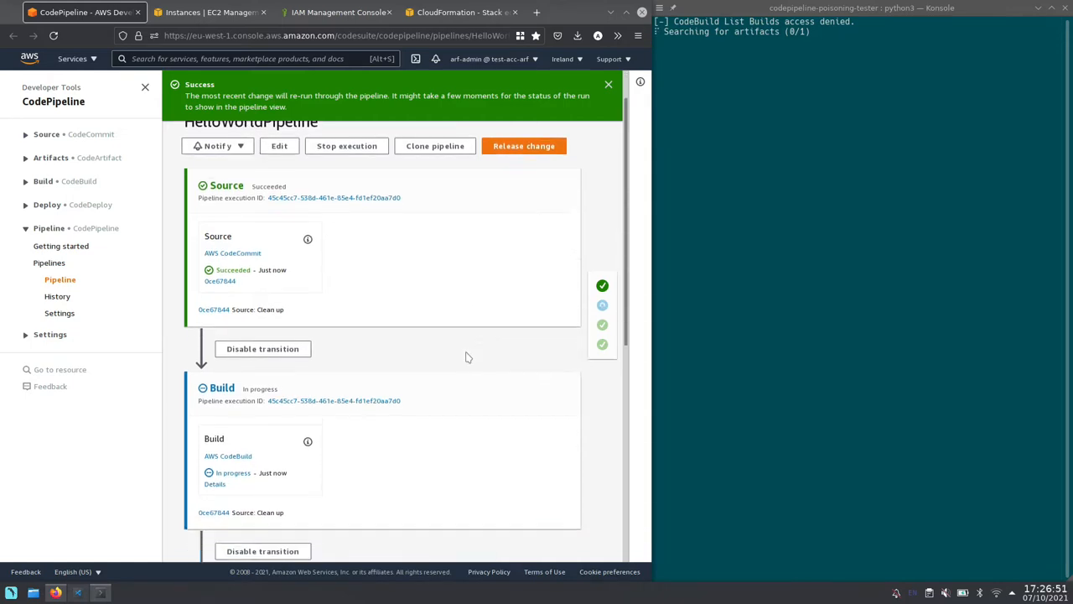
pyautogui.scroll(-3)
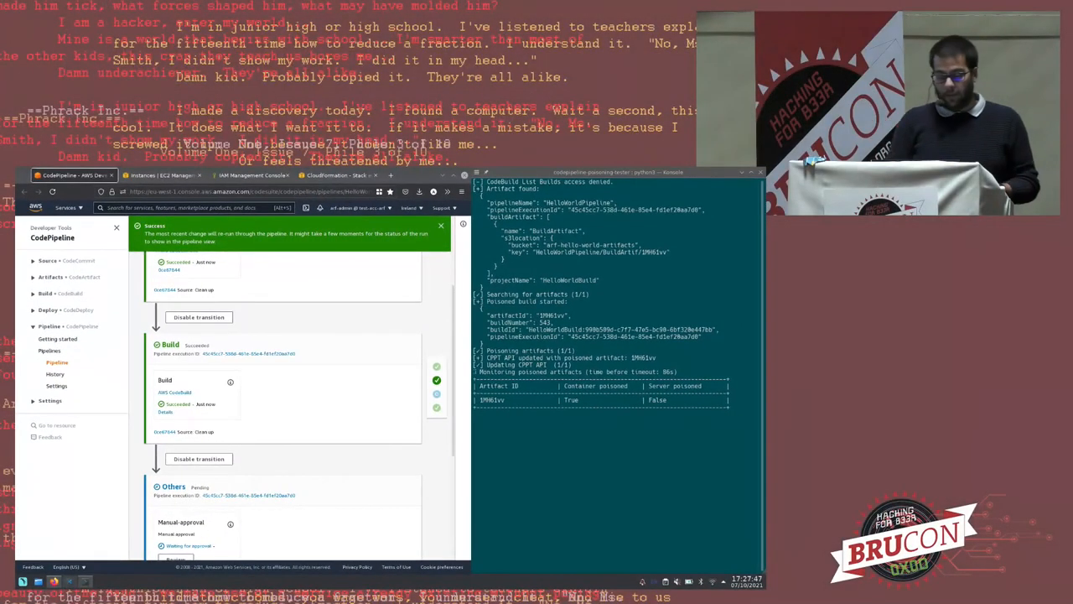
# Step: Review and approve the pending Manual-approval action so Deploy starts
pyautogui.scroll(-3)
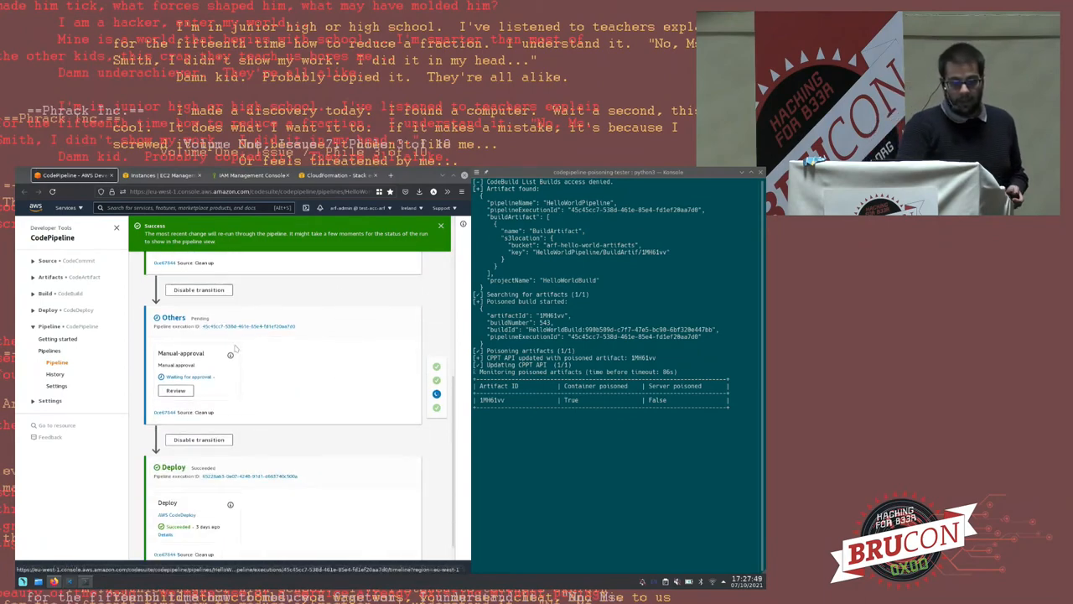
pyautogui.click(176, 390)
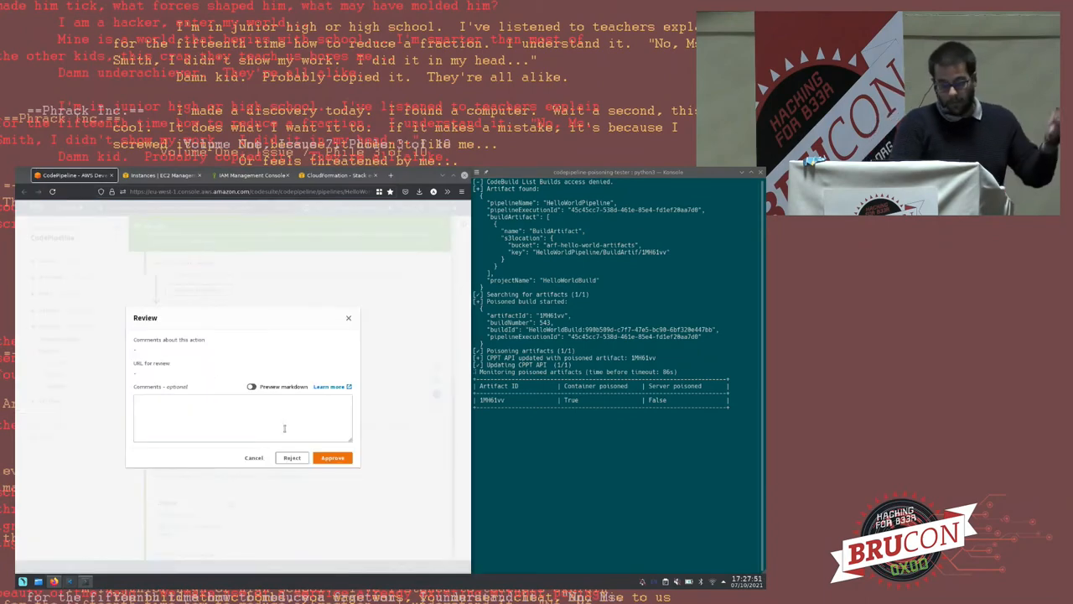
pyautogui.click(331, 457)
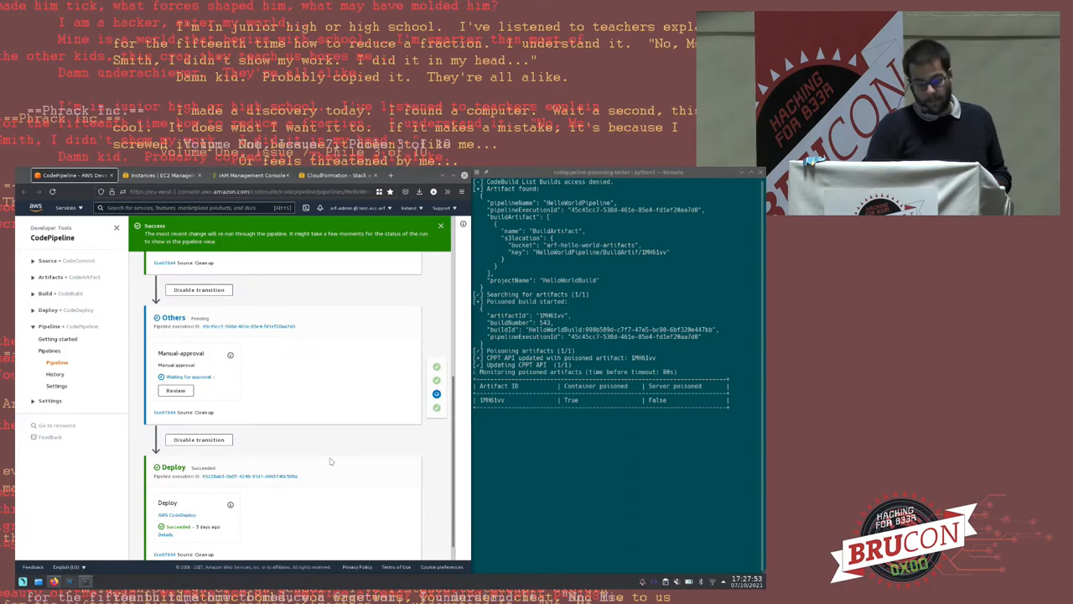
pyautogui.click(176, 390)
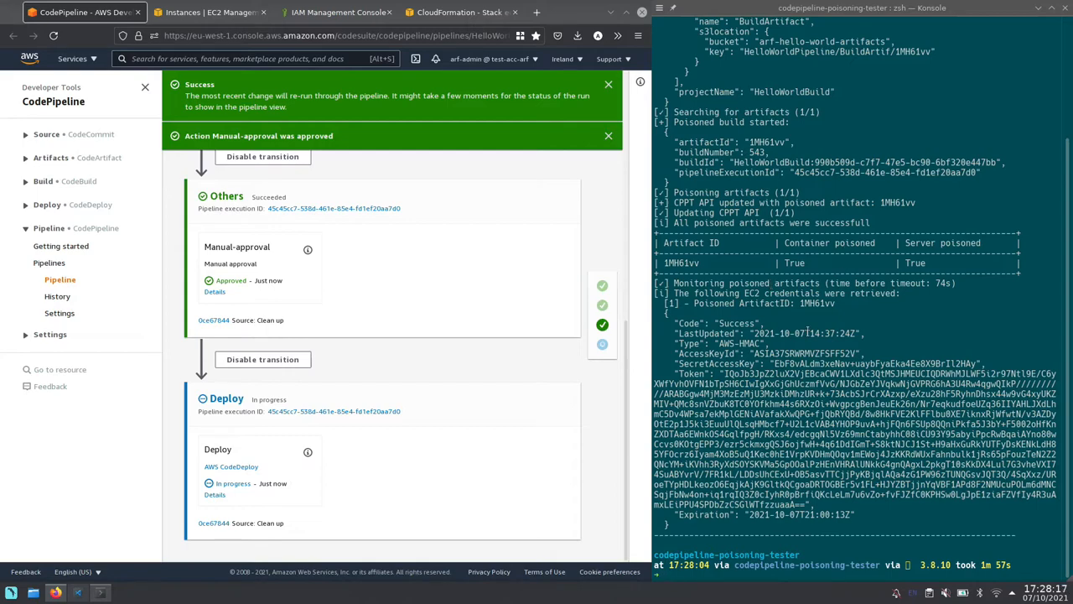
pyautogui.doubleClick(805, 353)
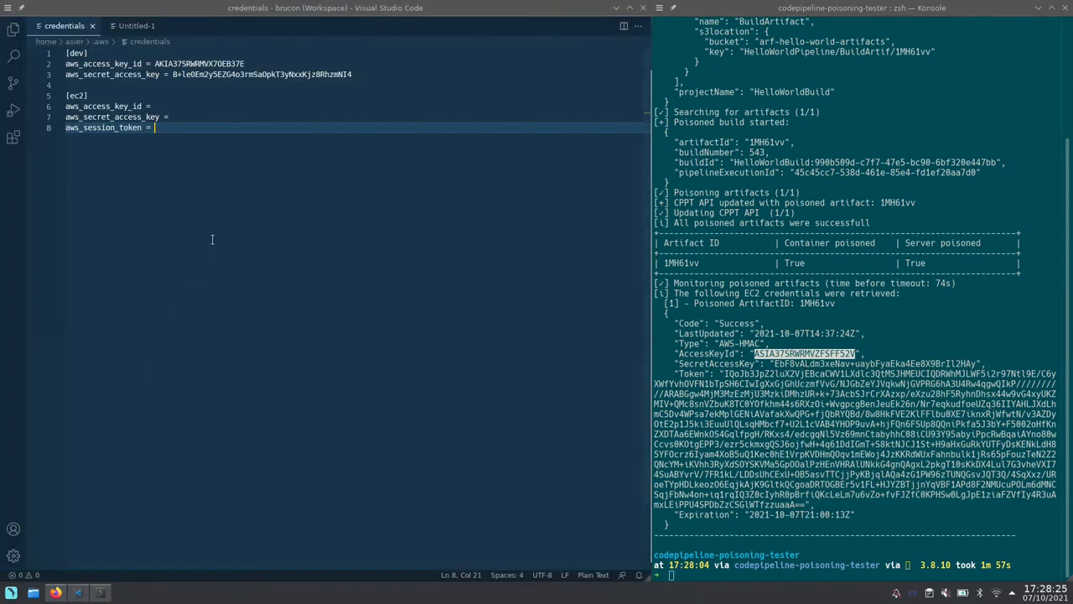
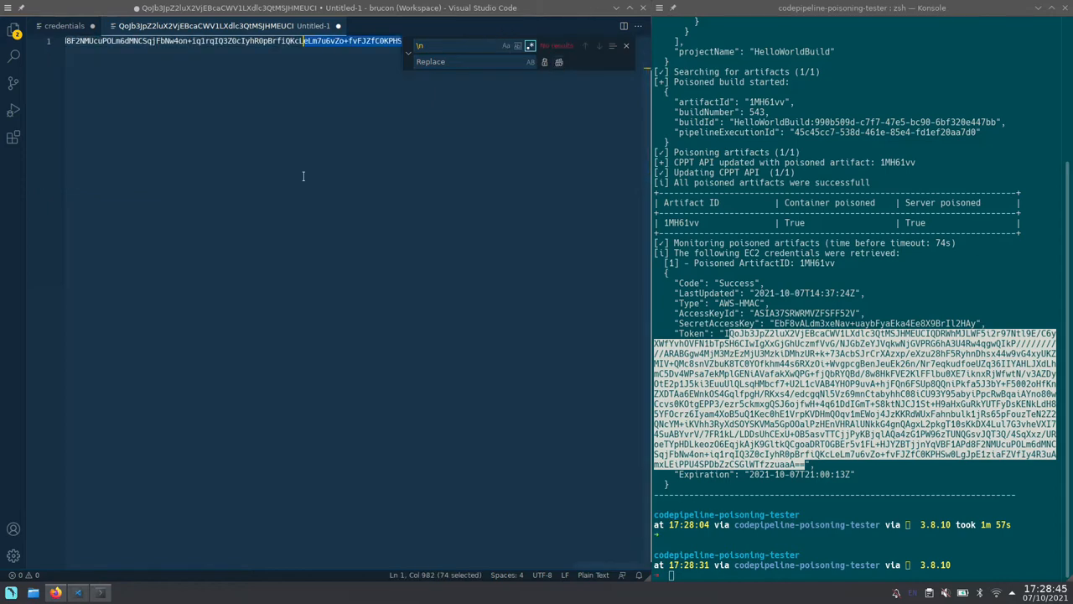
pyautogui.click(63, 25)
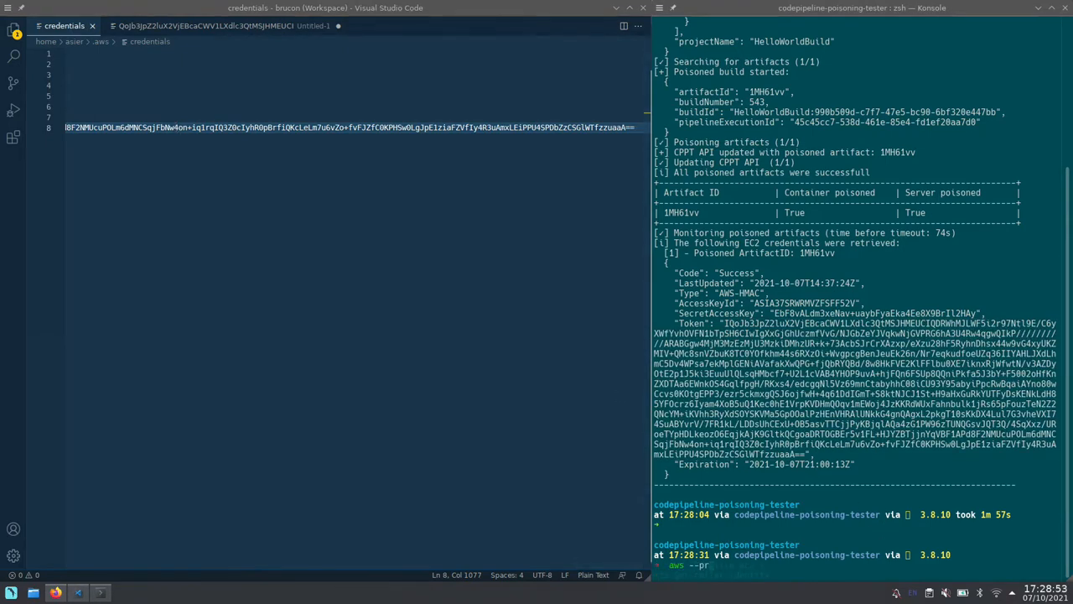
# Step: Check the ec2 profile's caller identity resolves to EC2ReadOnly and list S3 buckets with it
pyautogui.write('sts get-caller-identity')
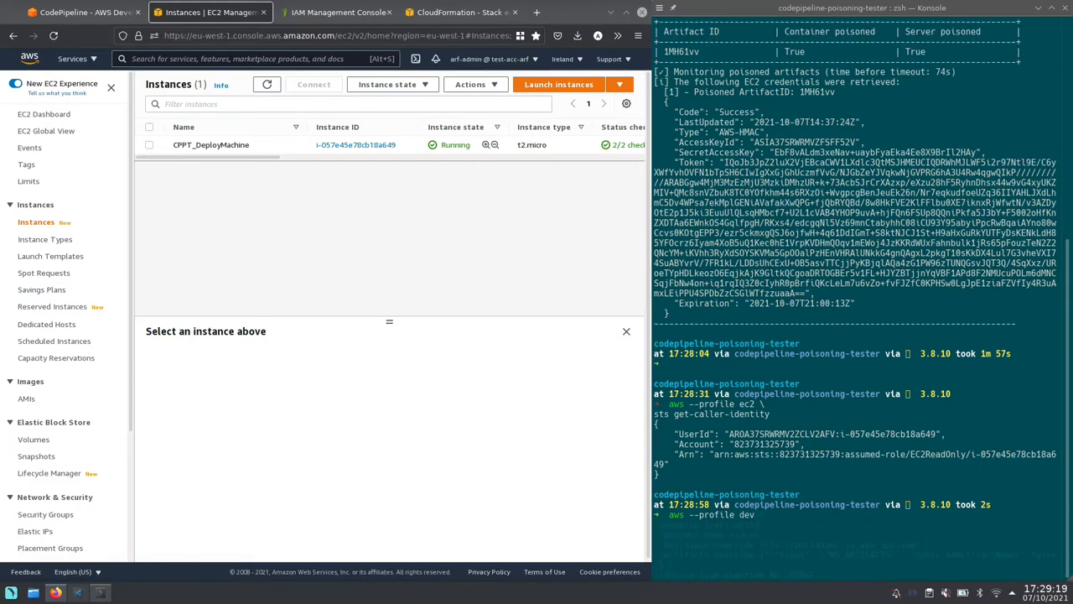
pyautogui.write('s3 ls')
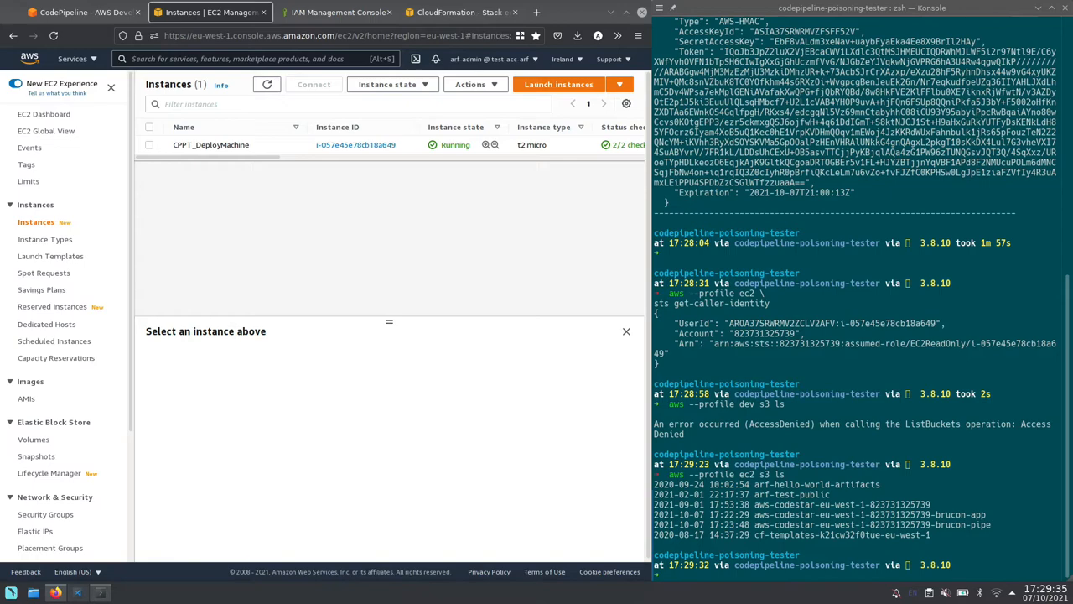
pyautogui.moveTo(302, 390)
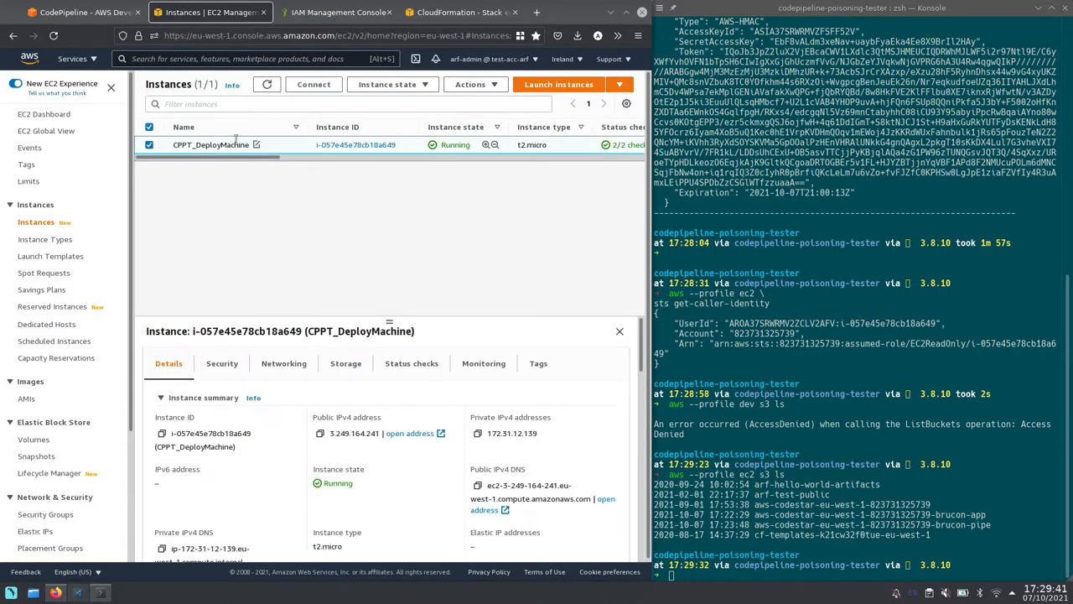
# Step: Connect to CPPT_DeployMachine via EC2 Instance Connect and run ls / in the shell
pyautogui.click(314, 84)
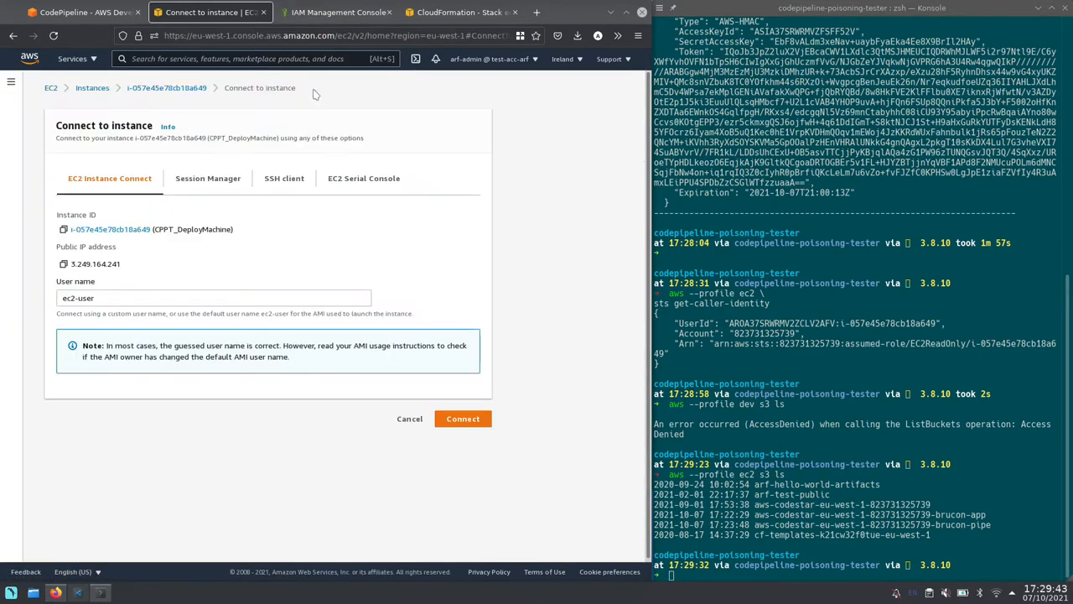
pyautogui.click(463, 419)
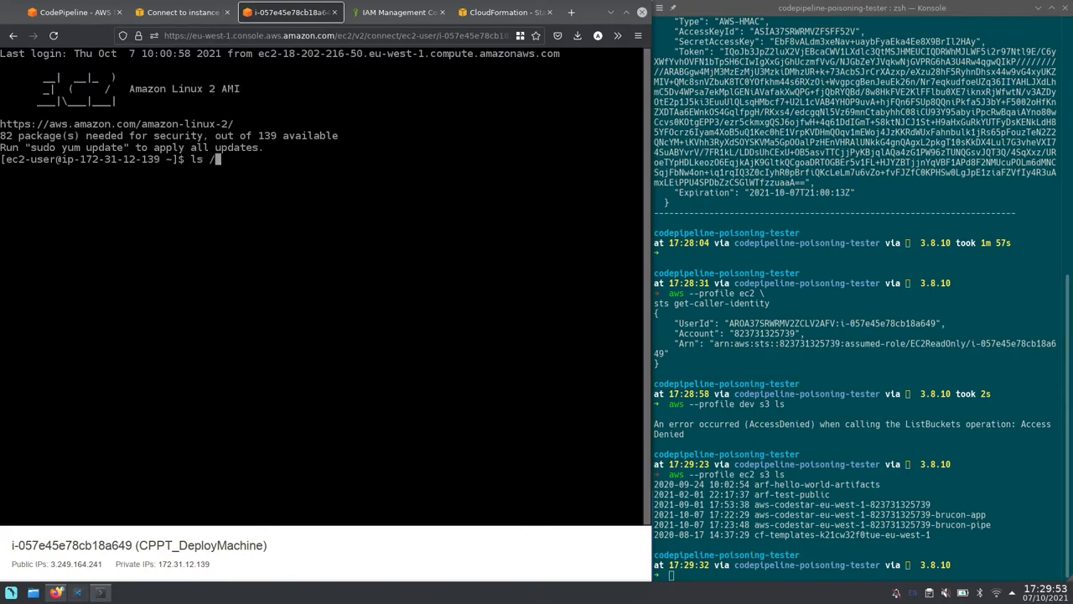
pyautogui.press('Return')
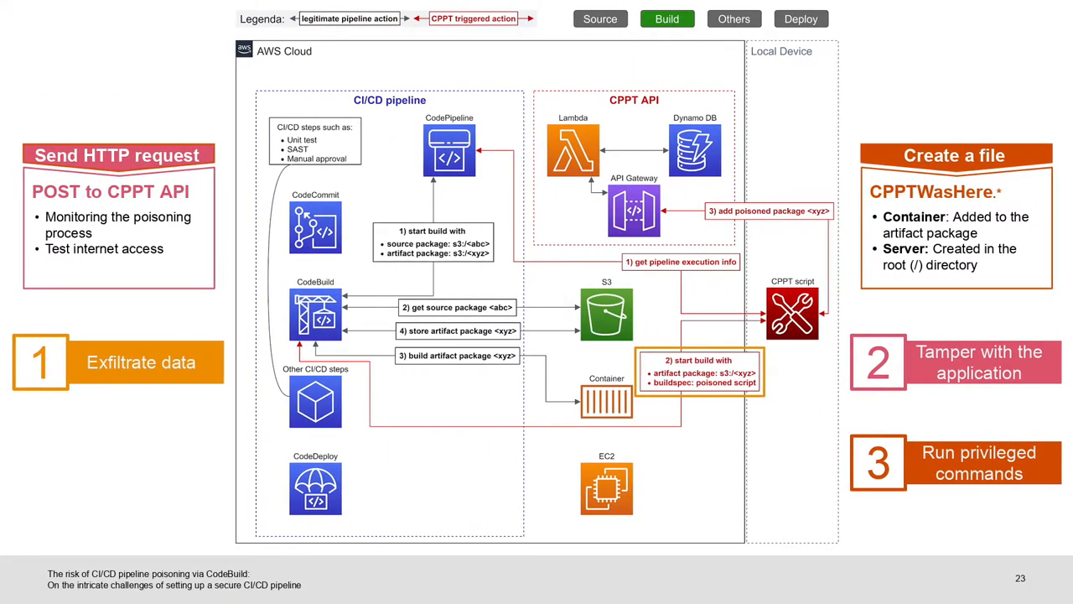
# Step: Advance to the 'Serverless deployment demo' slide
pyautogui.press('right')
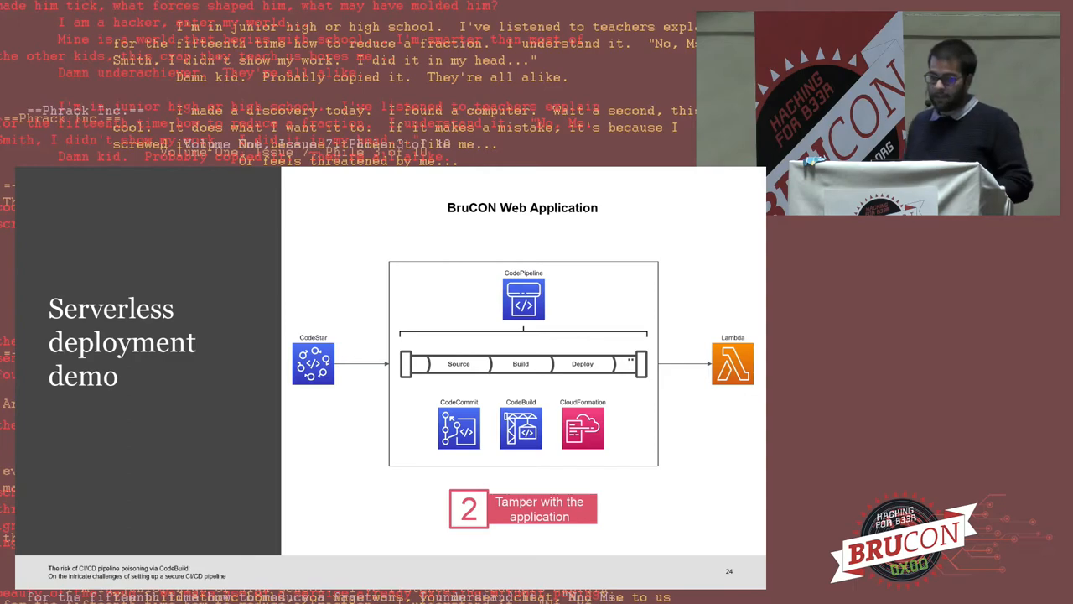
pyautogui.click(80, 571)
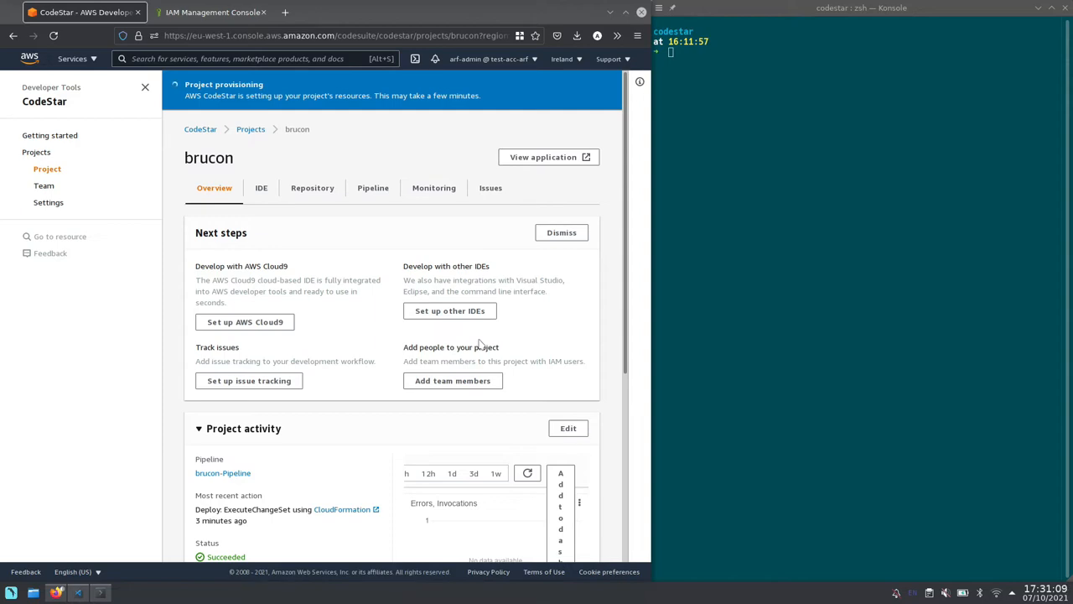
pyautogui.moveTo(382, 179)
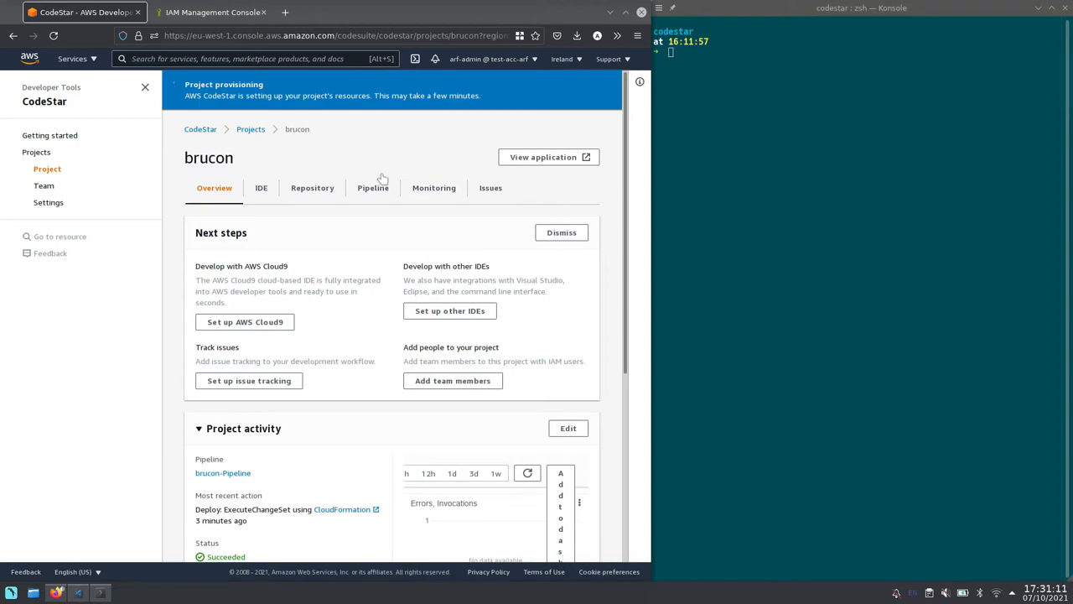
# Step: Show the brucon Pipeline tab and review its Source, Build and Deploy stages
pyautogui.click(373, 187)
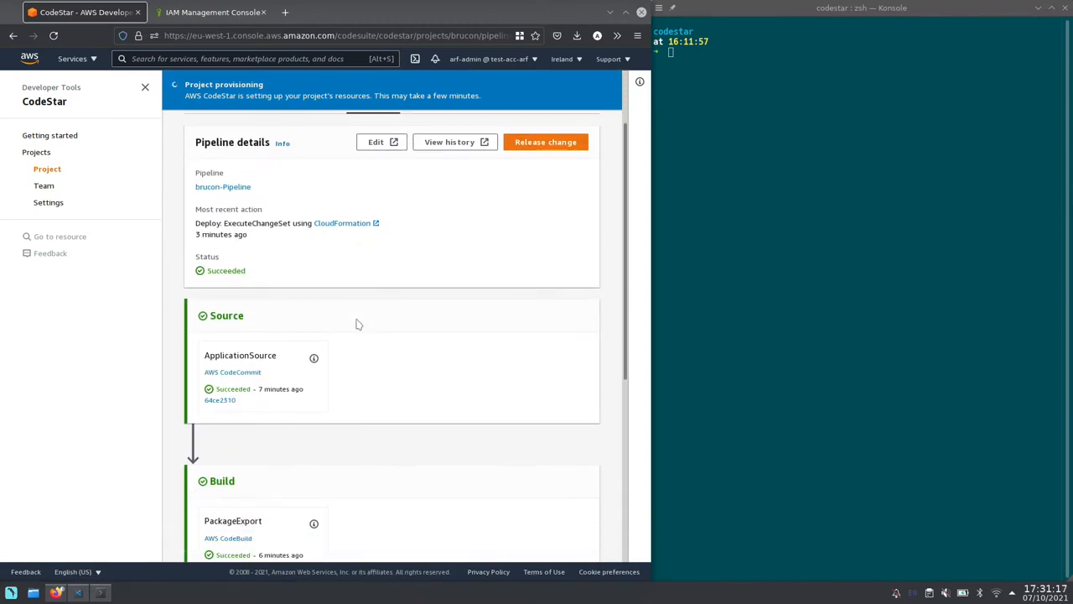
pyautogui.scroll(-3)
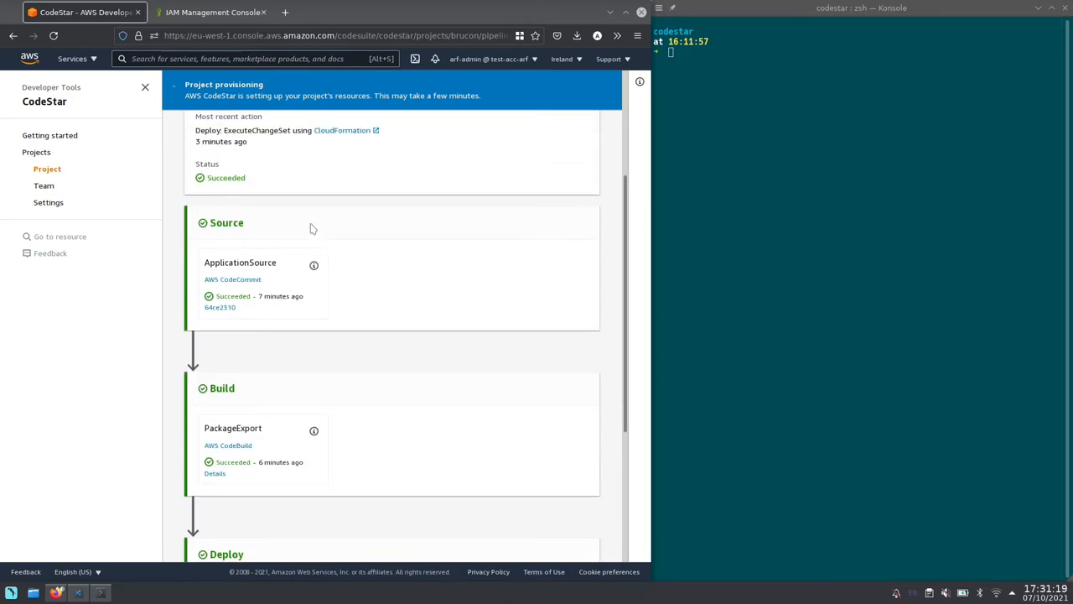
pyautogui.scroll(-3)
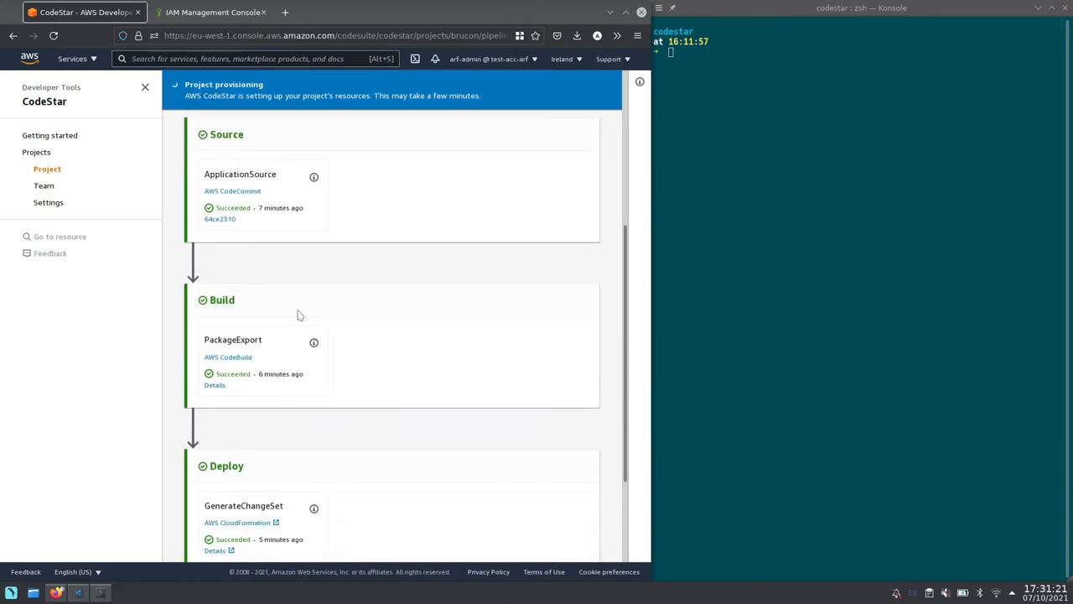
pyautogui.scroll(-3)
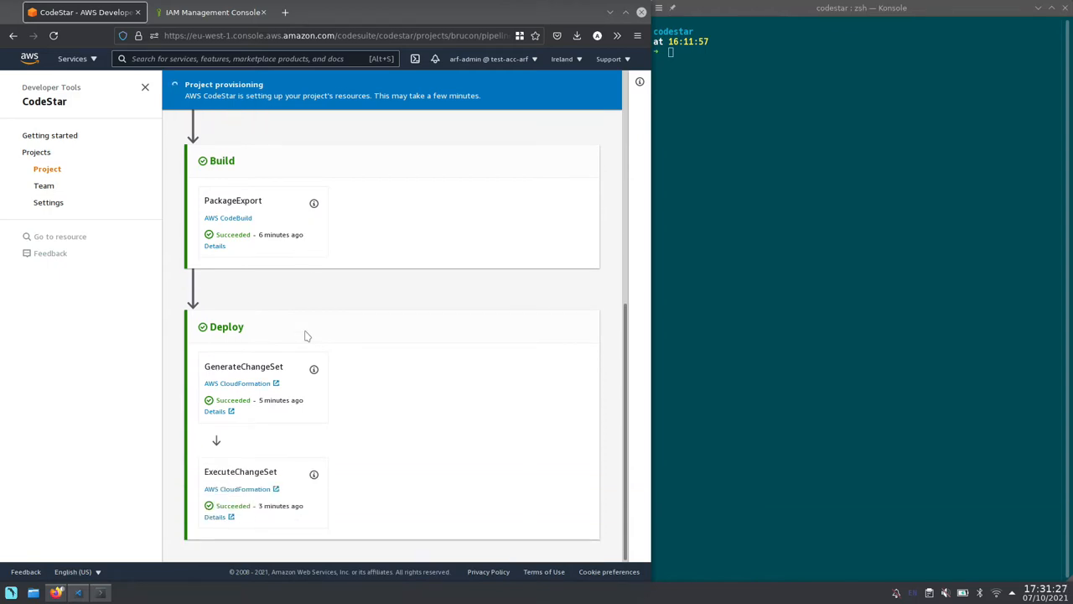
pyautogui.scroll(3)
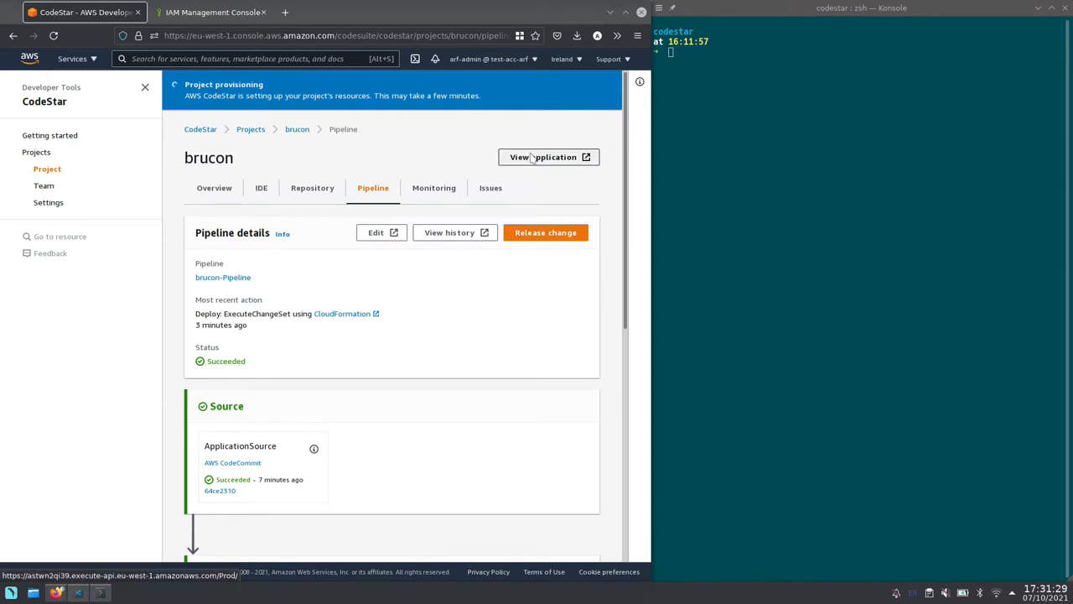
# Step: View the deployed brucon app's Congratulations page, then switch to the IAM tab
pyautogui.click(545, 156)
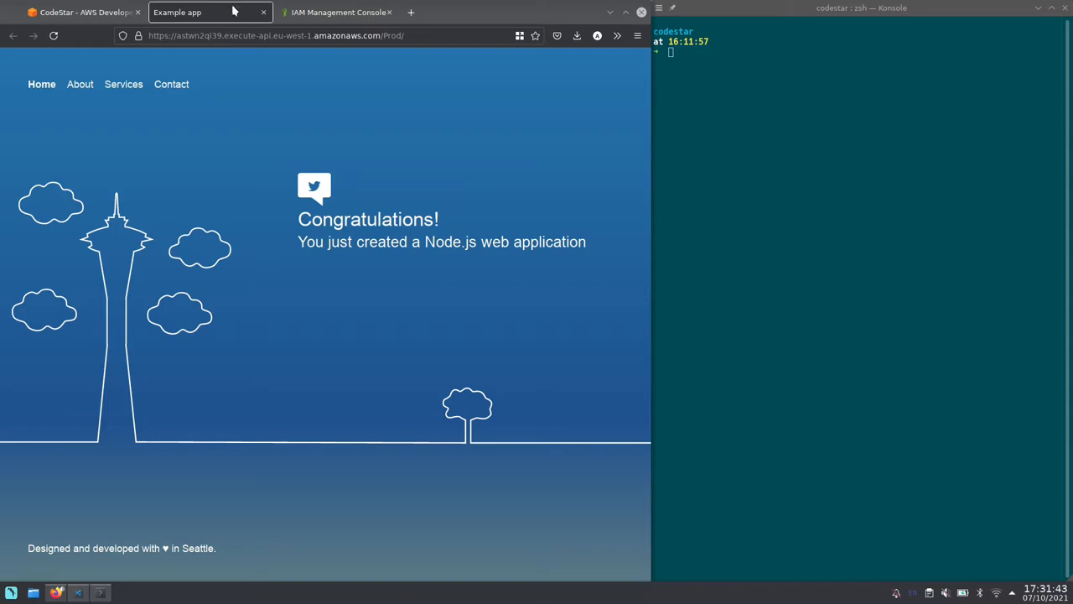
pyautogui.click(335, 12)
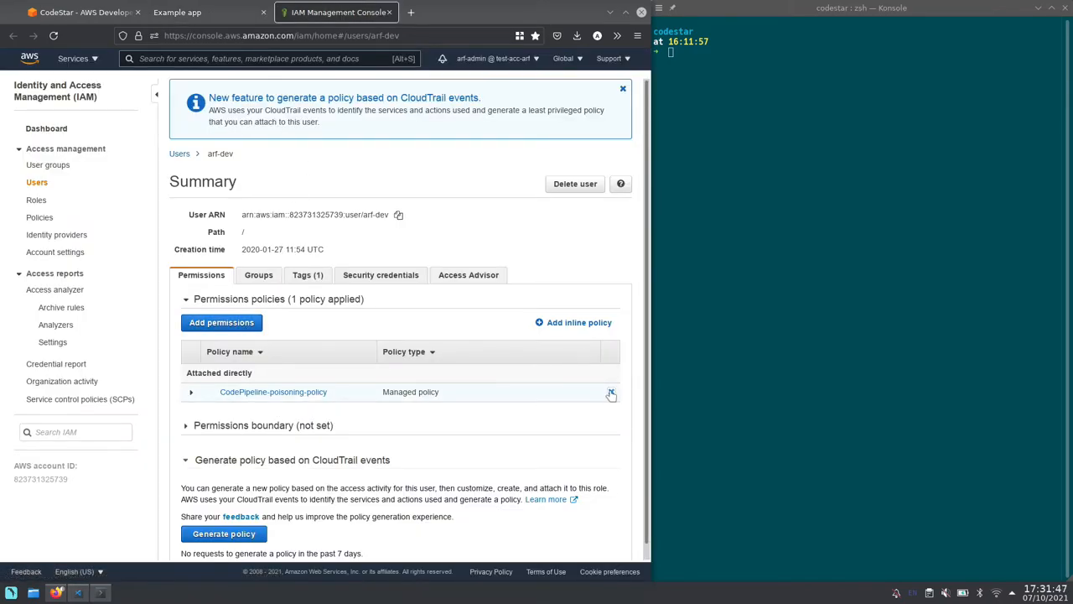
# Step: Detach CodePipeline-poisoning-policy from arf-dev and return to the brucon CodeStar tab
pyautogui.click(611, 392)
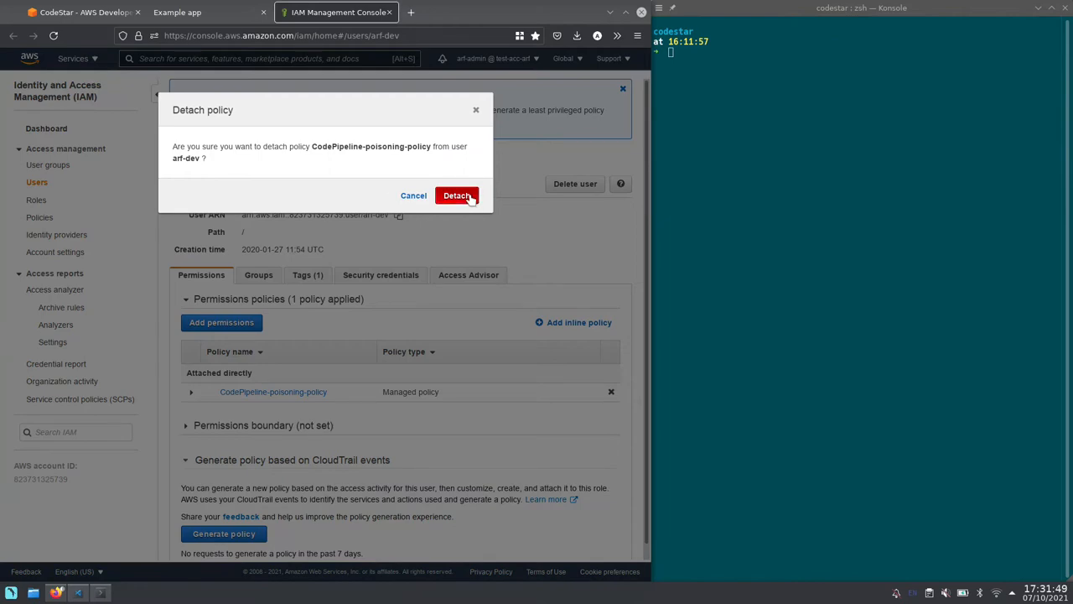
pyautogui.click(457, 195)
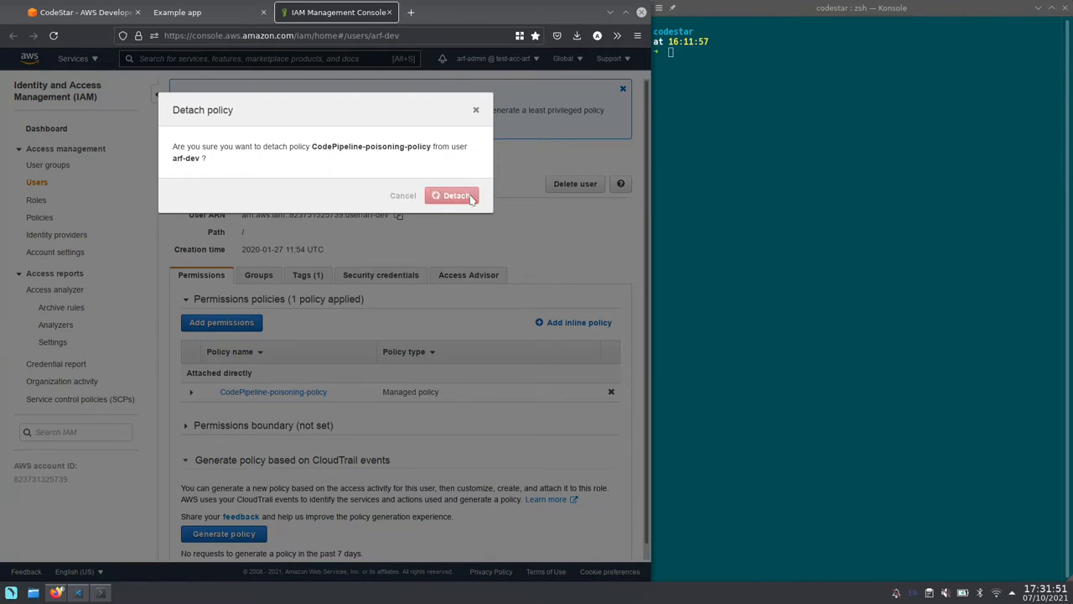
pyautogui.click(457, 196)
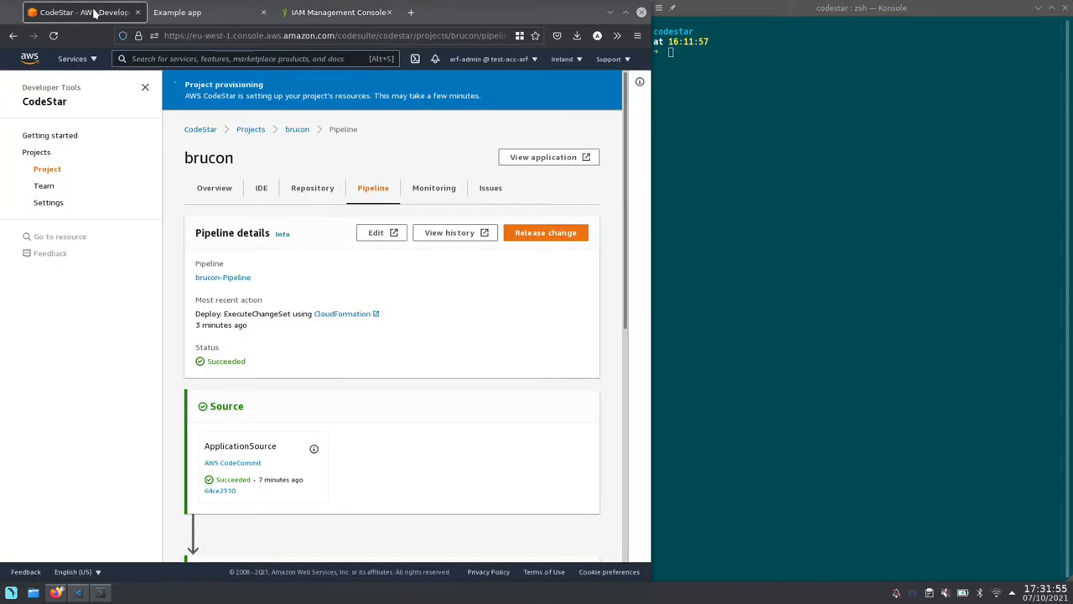
# Step: Add arf-dev to the brucon team as a Contributor from the Team page
pyautogui.click(44, 186)
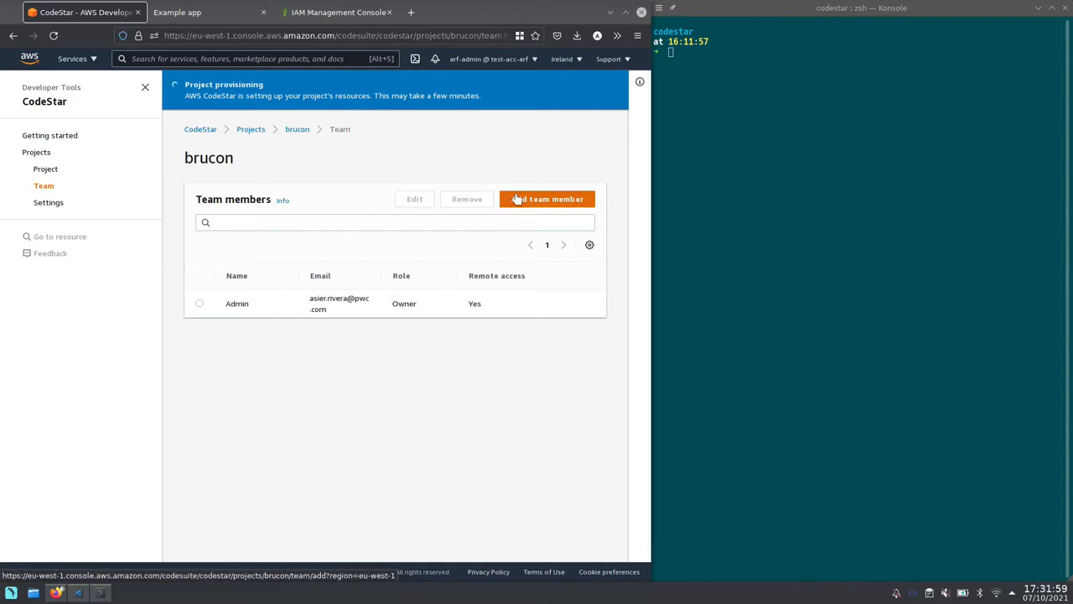
pyautogui.click(546, 199)
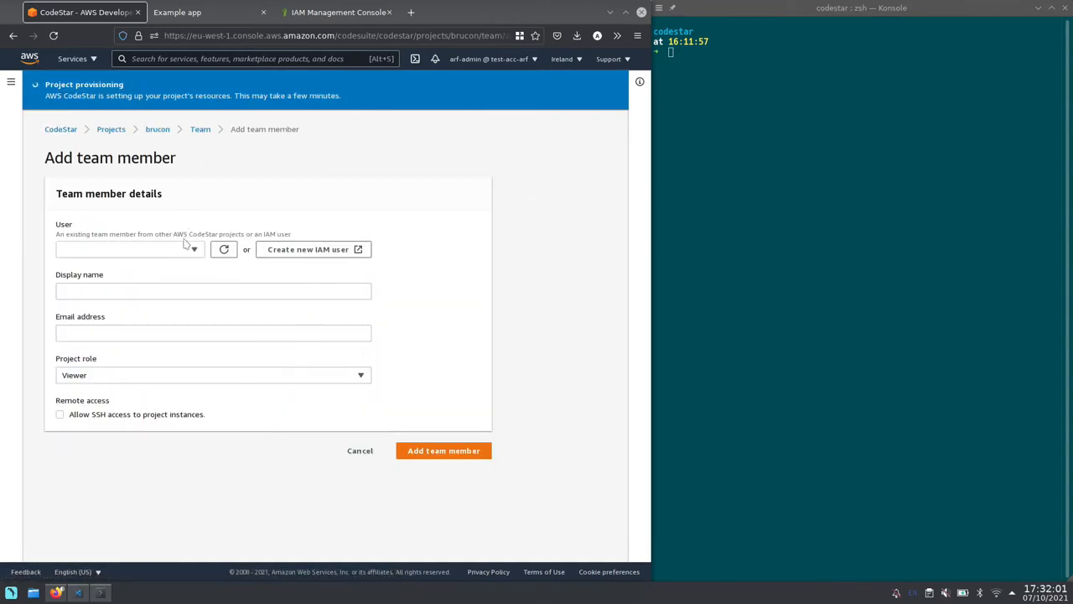
pyautogui.click(125, 249)
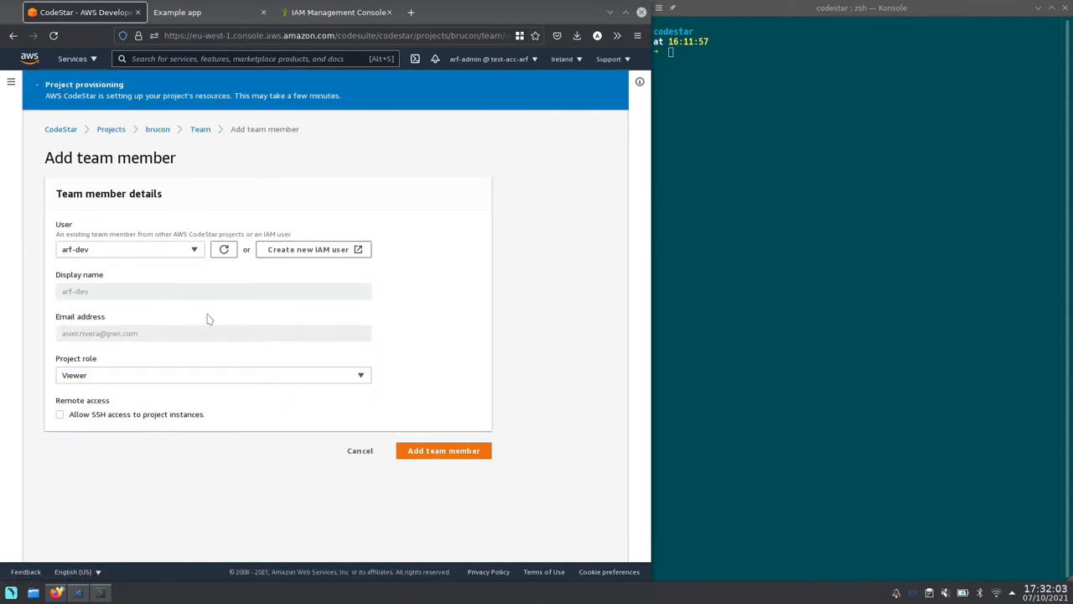
pyautogui.click(213, 375)
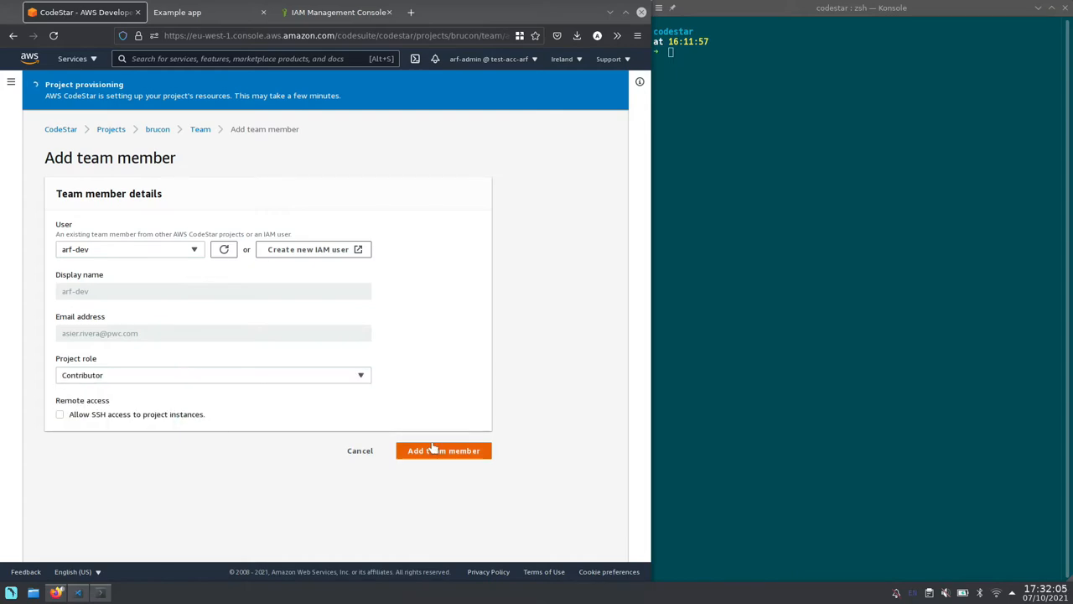
pyautogui.click(444, 450)
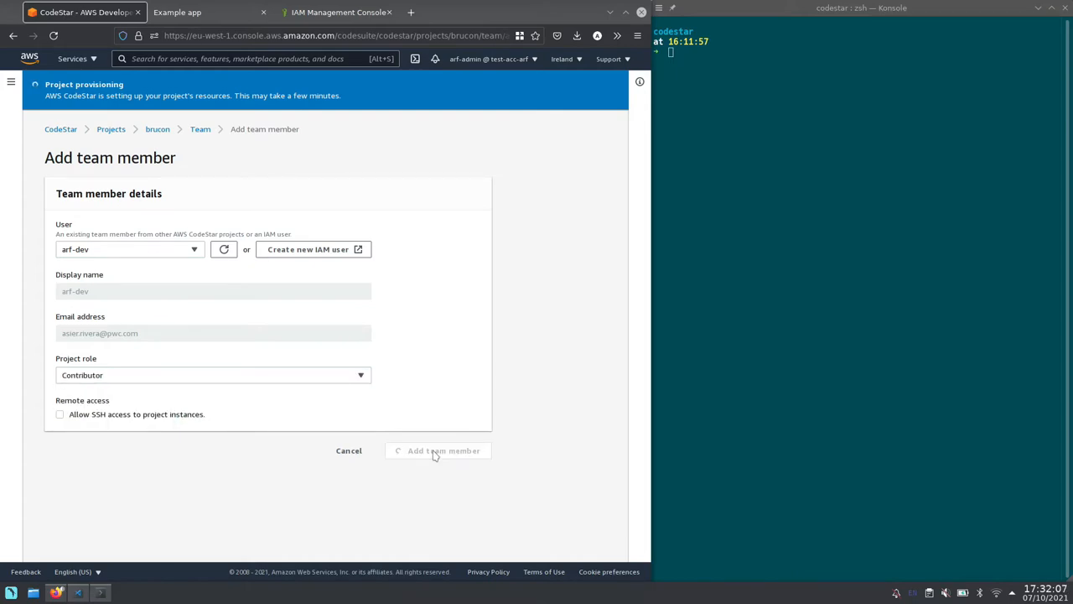
pyautogui.click(443, 450)
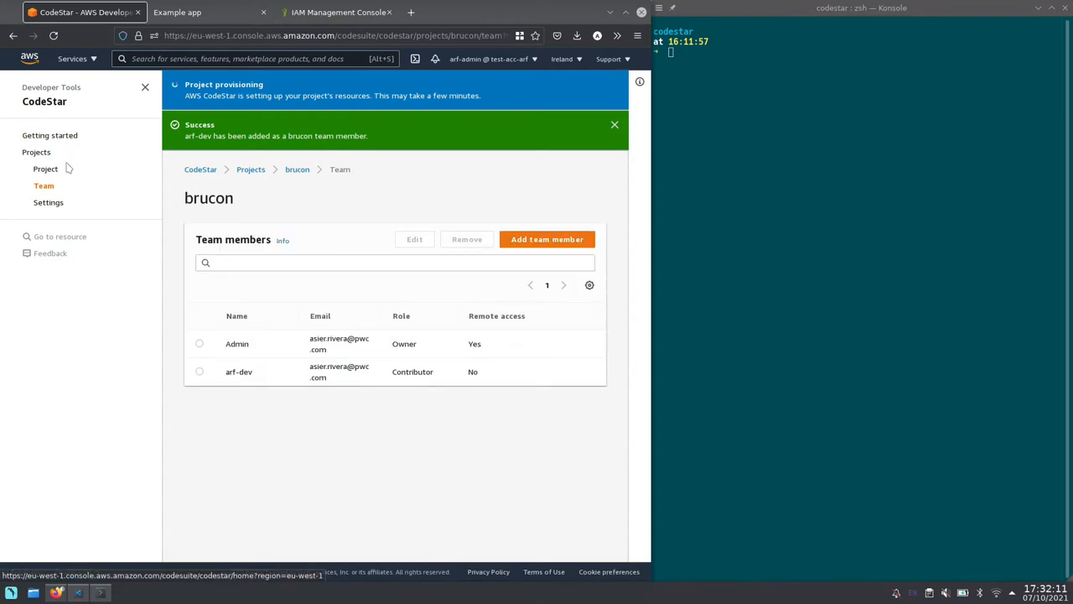
pyautogui.click(45, 168)
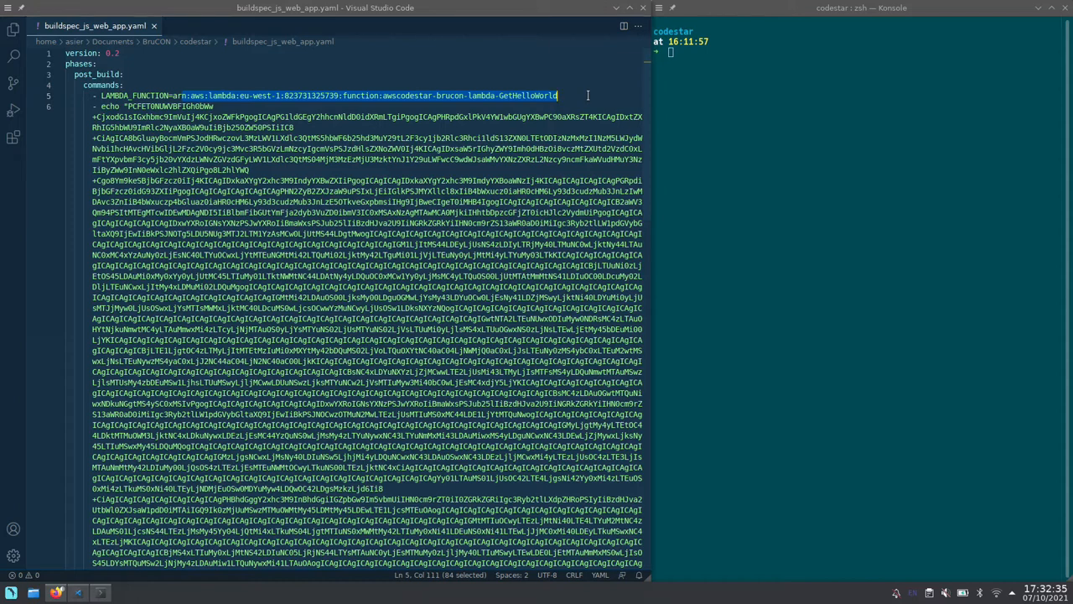
pyautogui.moveTo(747, 72)
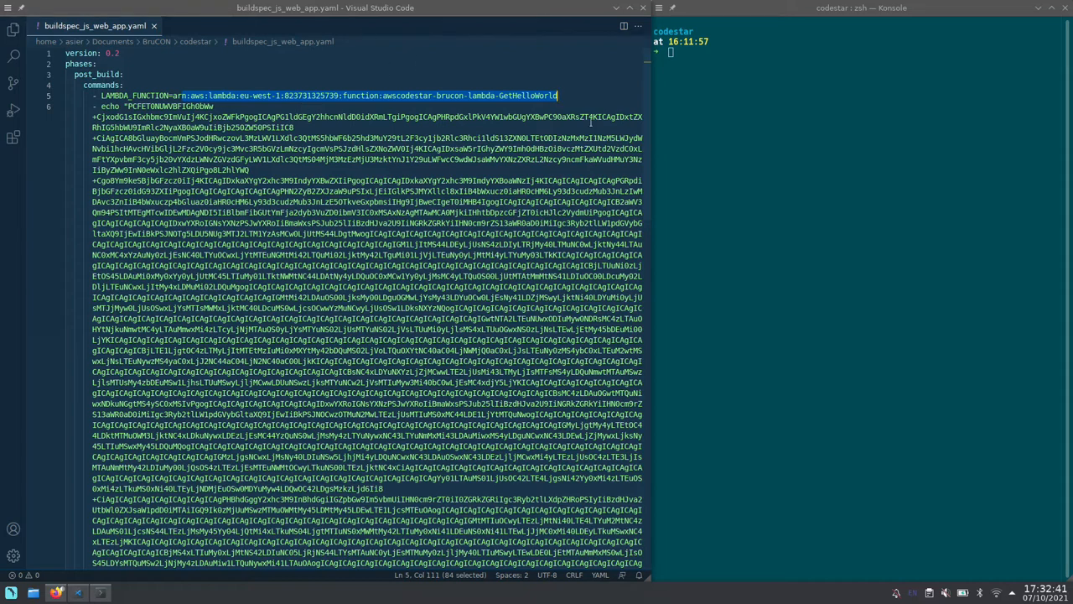
pyautogui.moveTo(481, 63)
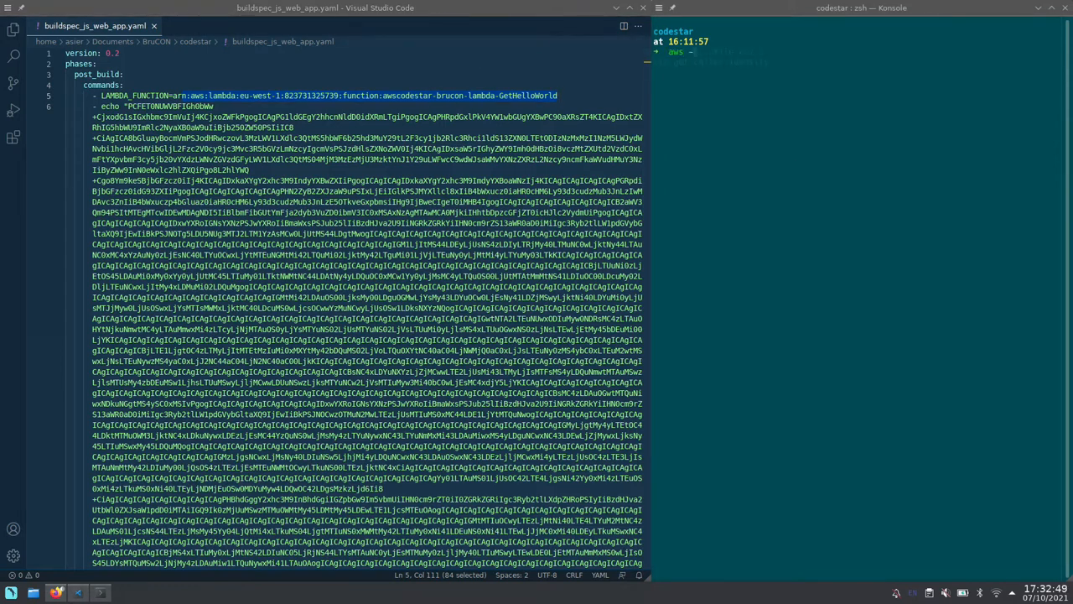
# Step: Run aws --profile dev lambda list-functions, returning the brucon GetHelloWorld function
pyautogui.write('--profile de')
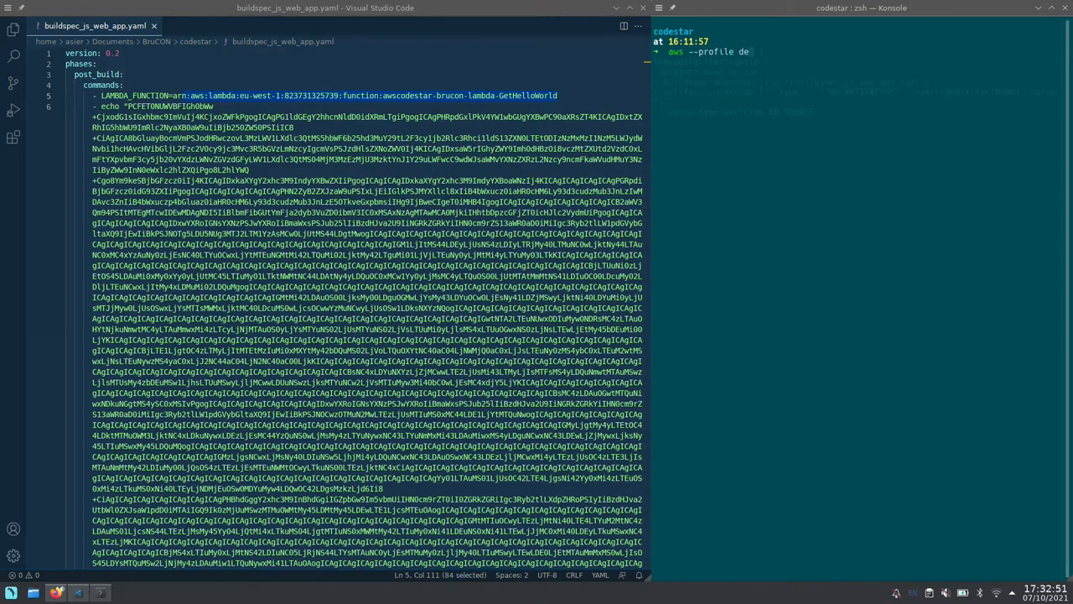
pyautogui.write('v')
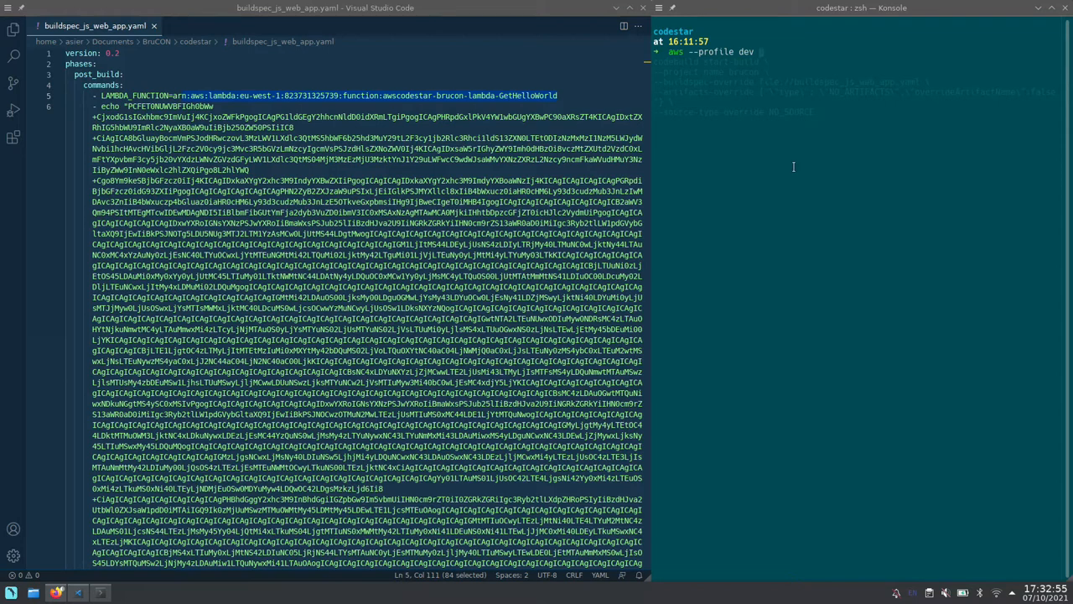
pyautogui.write('lambda list-functions')
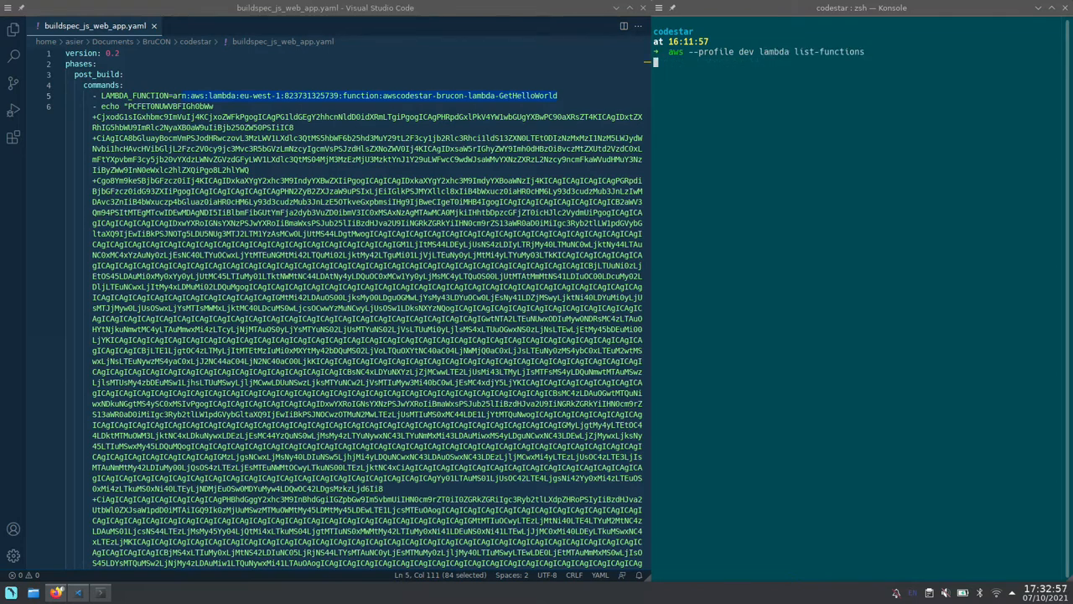
pyautogui.press('Return')
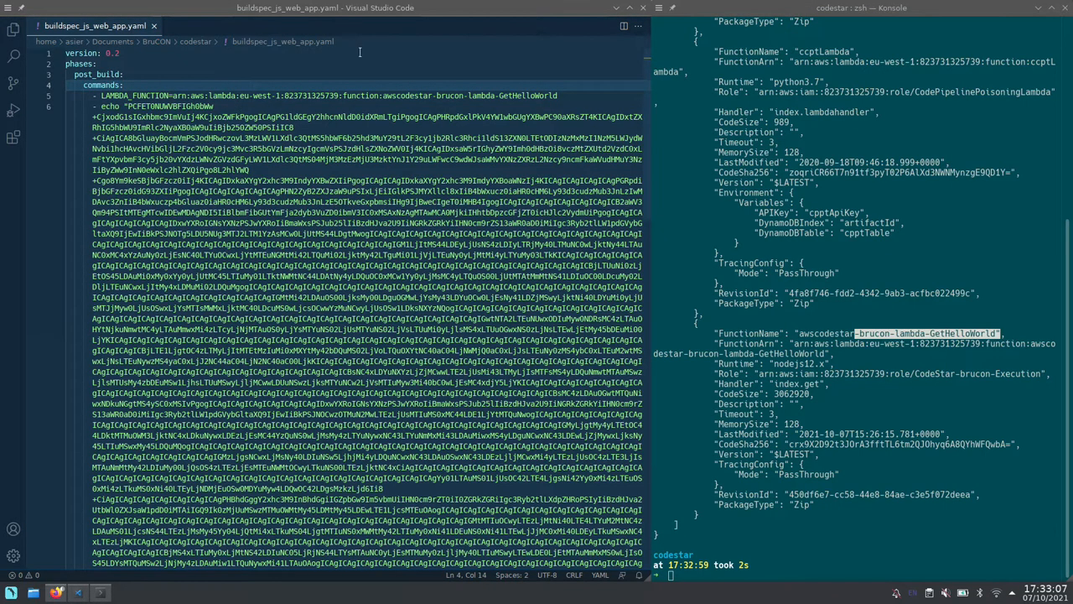
# Step: Highlight the buildspec's update-function-code and update-alias 'live' commands for the published version
pyautogui.scroll(-3)
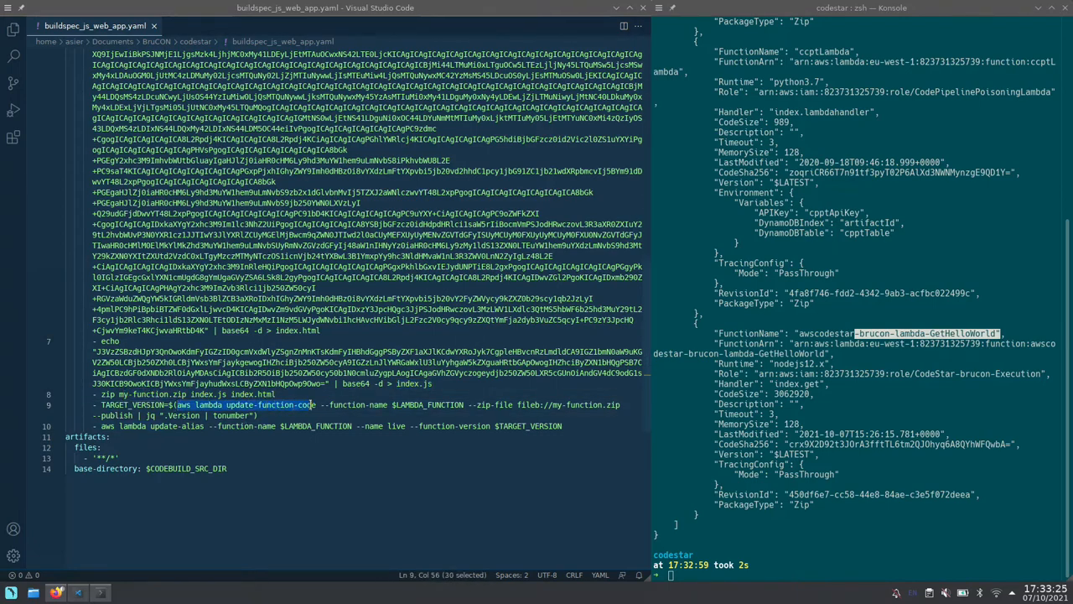
pyautogui.moveTo(315, 405); pyautogui.dragTo(474, 405)
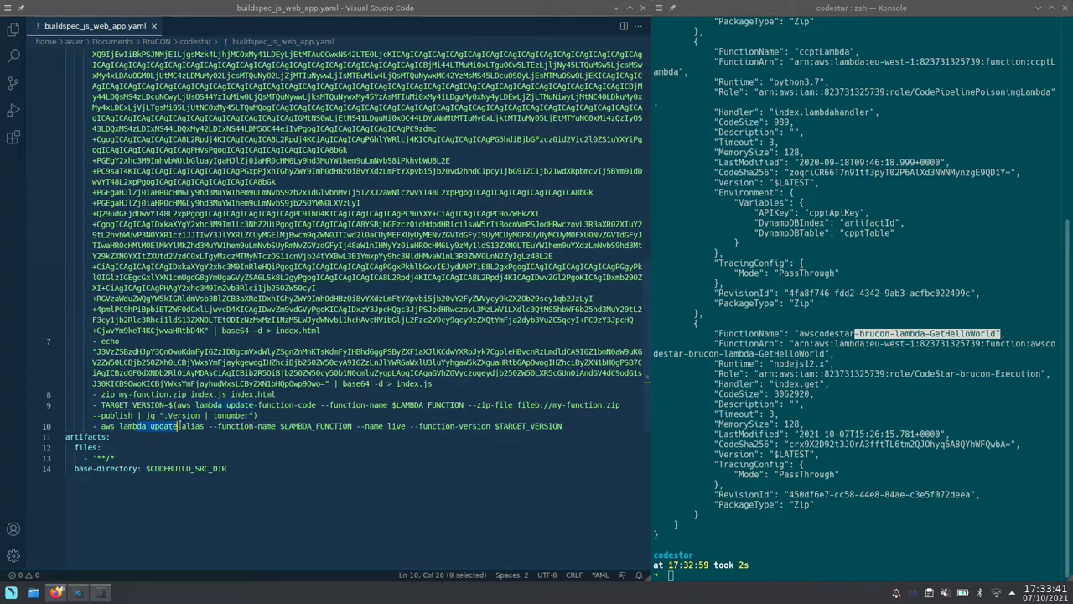
pyautogui.press('shift+Right')
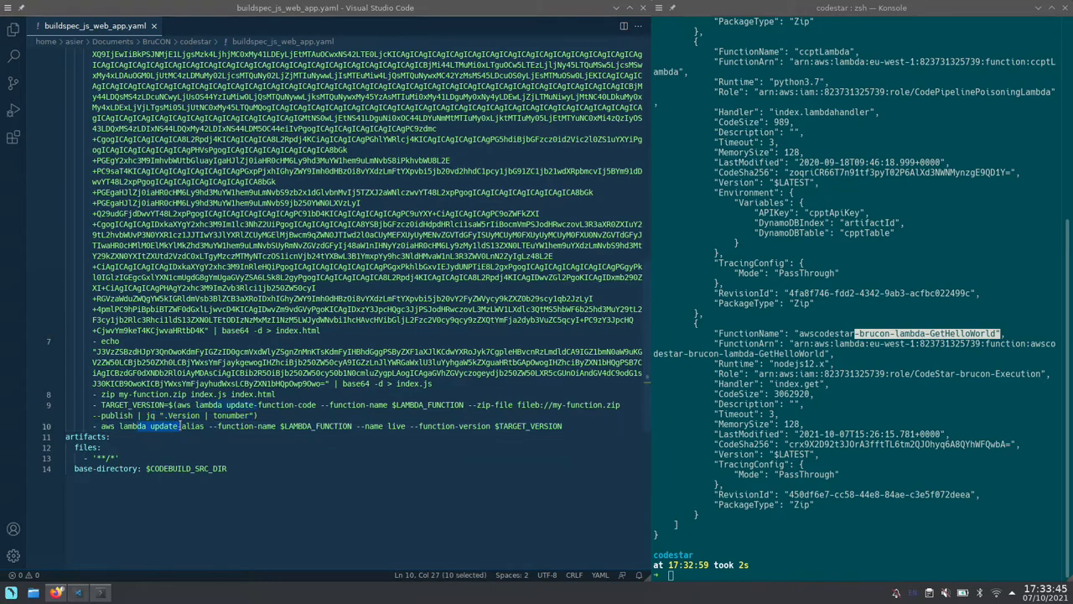
pyautogui.click(398, 426)
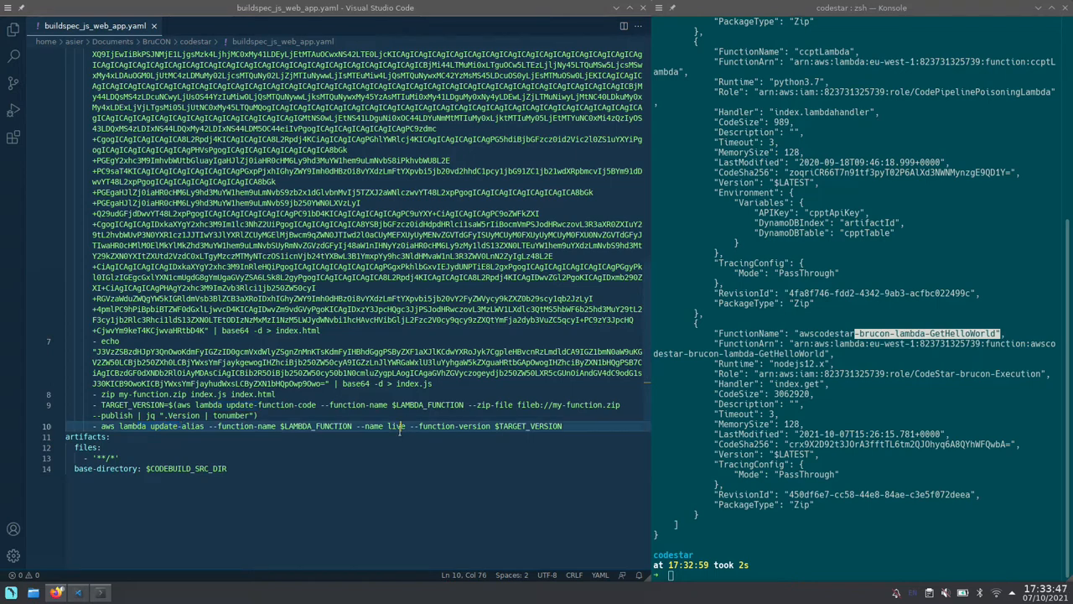
pyautogui.doubleClick(395, 426)
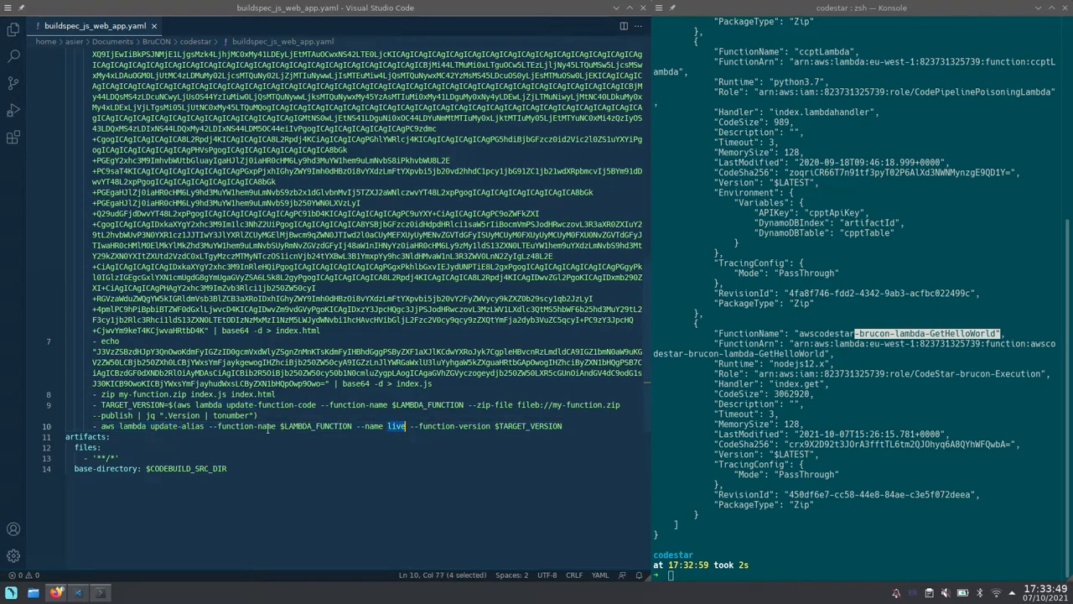
pyautogui.moveTo(406, 426); pyautogui.dragTo(419, 425)
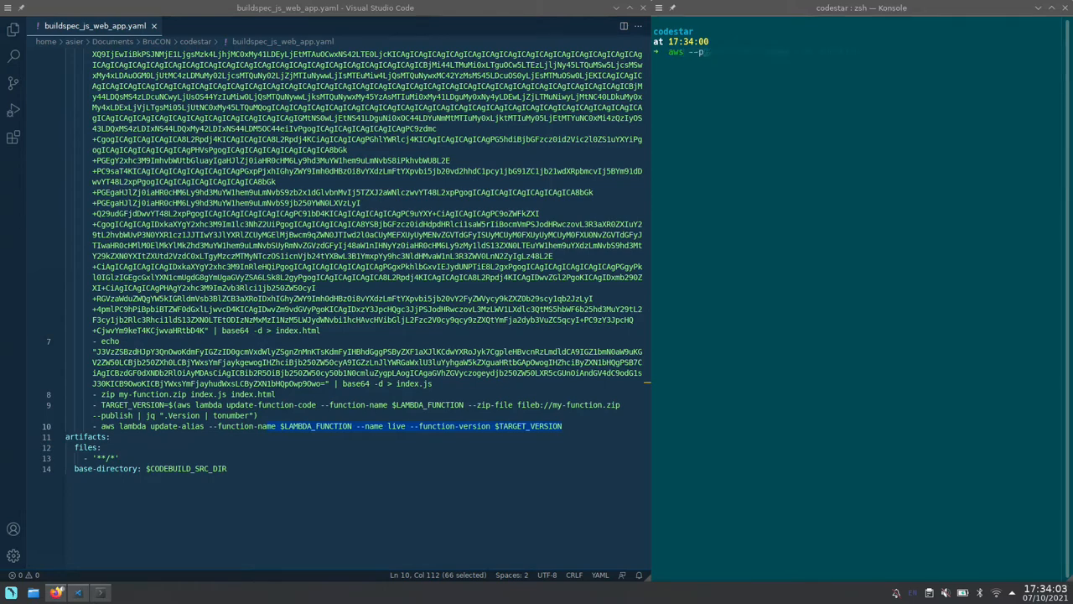
# Step: Start a dev-profile CodeBuild run on brucon overriding the buildspec with buildspec_js_web_app.yaml, no source or artifacts
pyautogui.write('rofile dev \\')
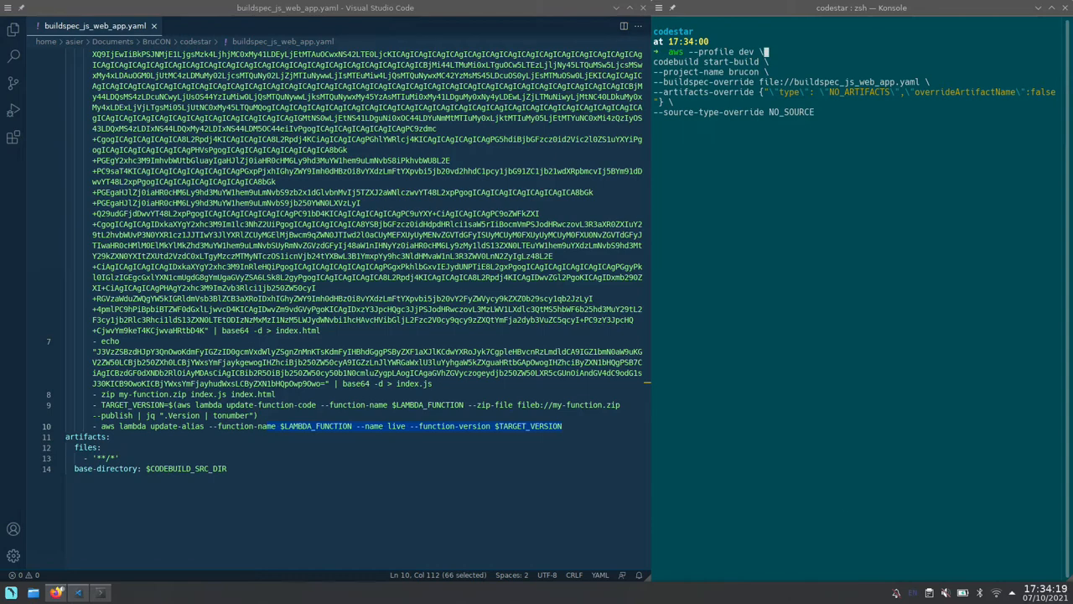
pyautogui.doubleClick(858, 92)
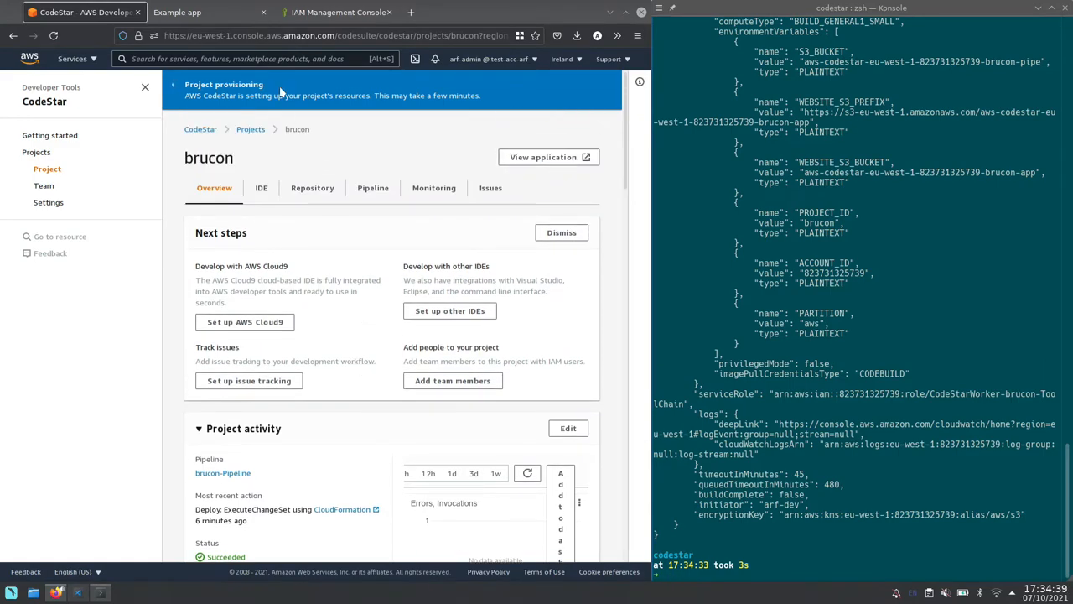
pyautogui.moveTo(356, 230)
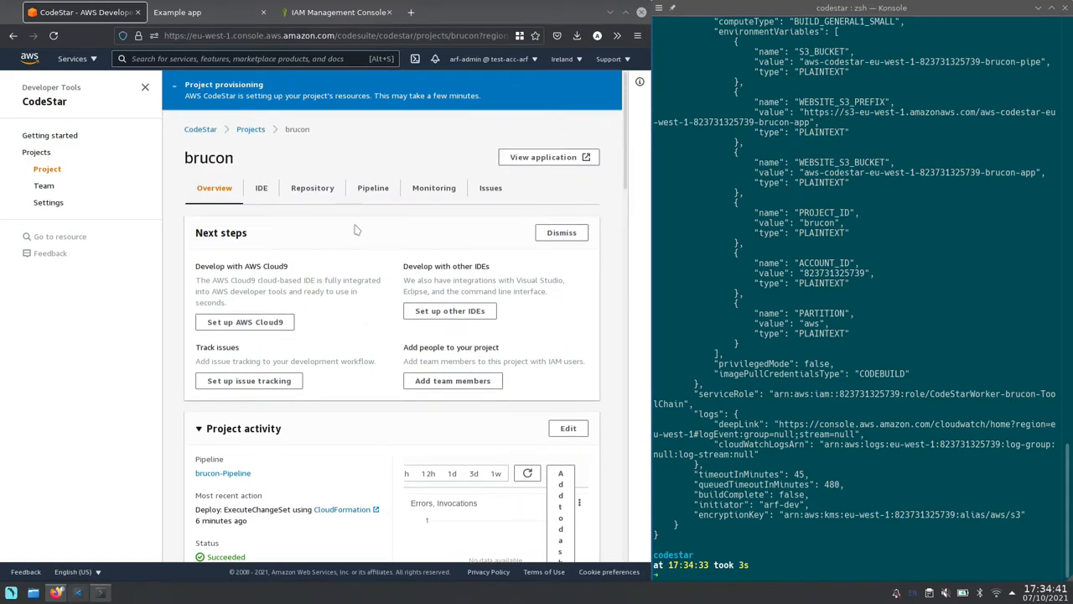
# Step: Show the brucon pipeline's stages and open the CodeBuild project behind PackageExport
pyautogui.click(373, 187)
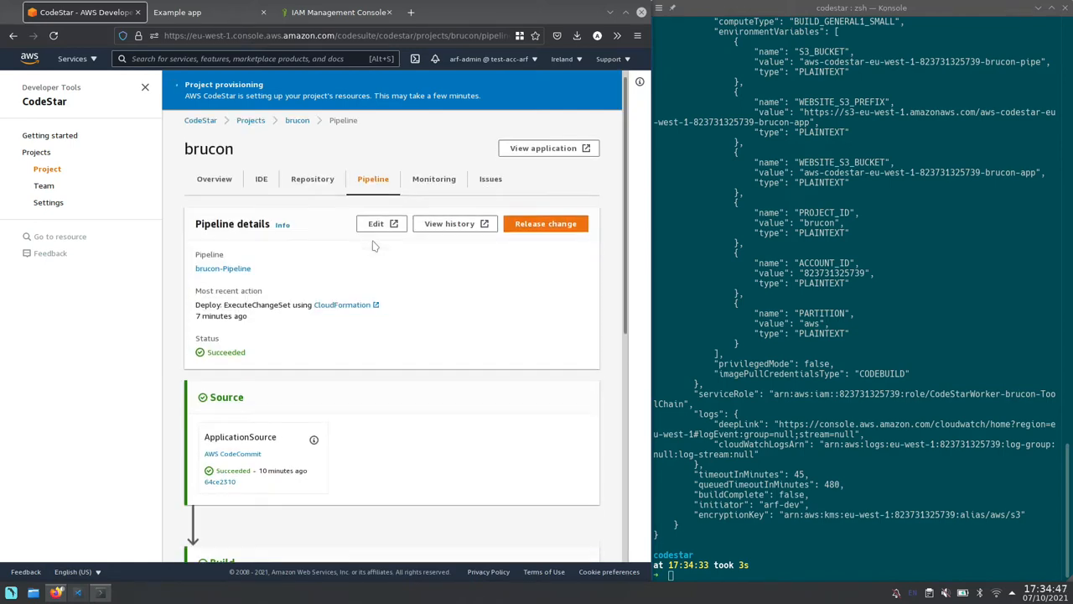
pyautogui.scroll(-3)
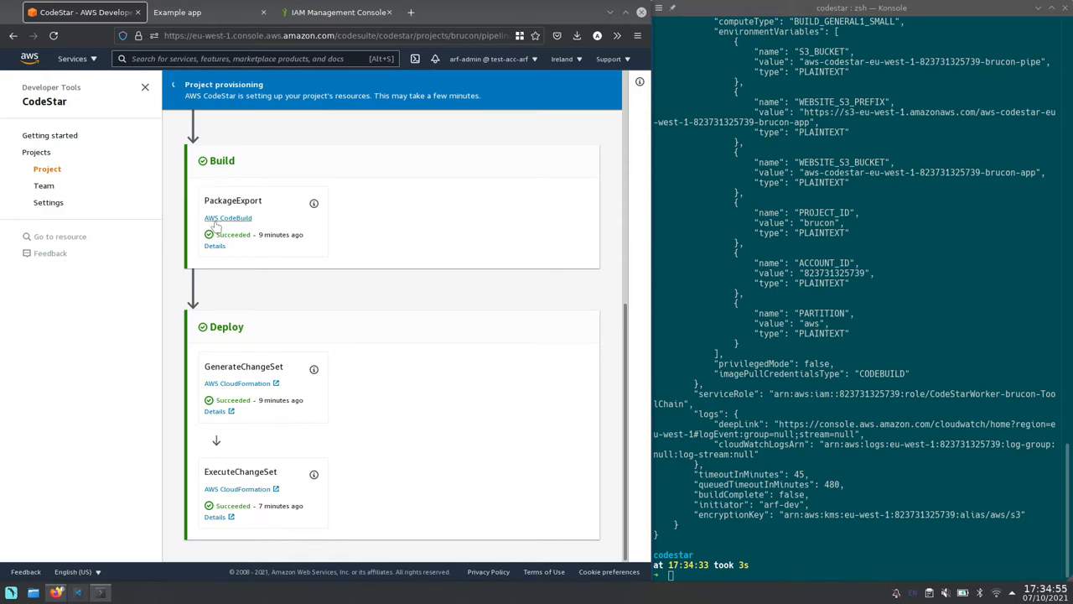
pyautogui.moveTo(260, 241)
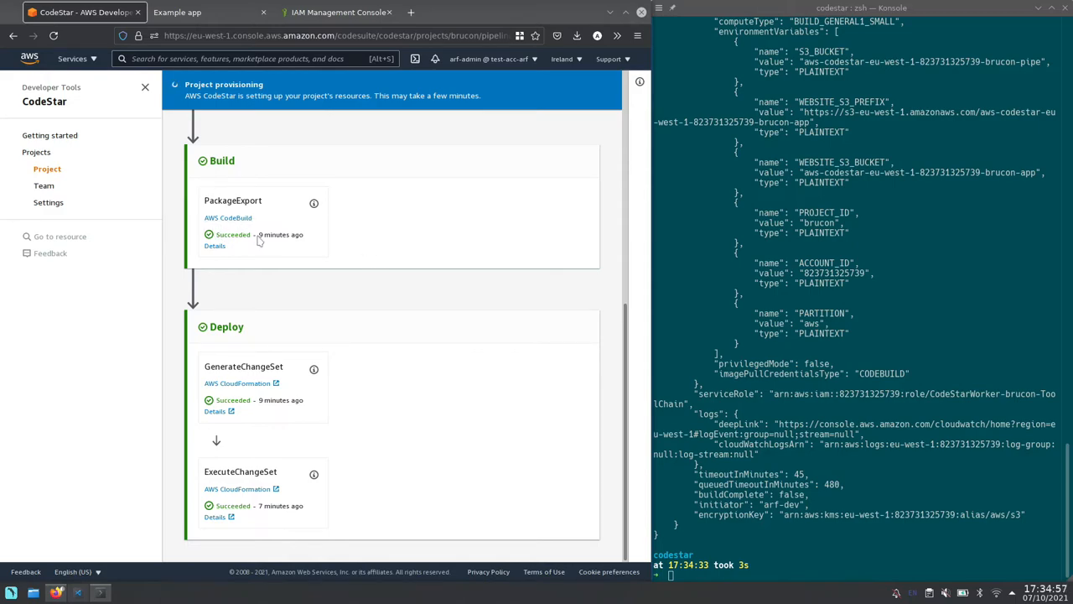
pyautogui.click(228, 218)
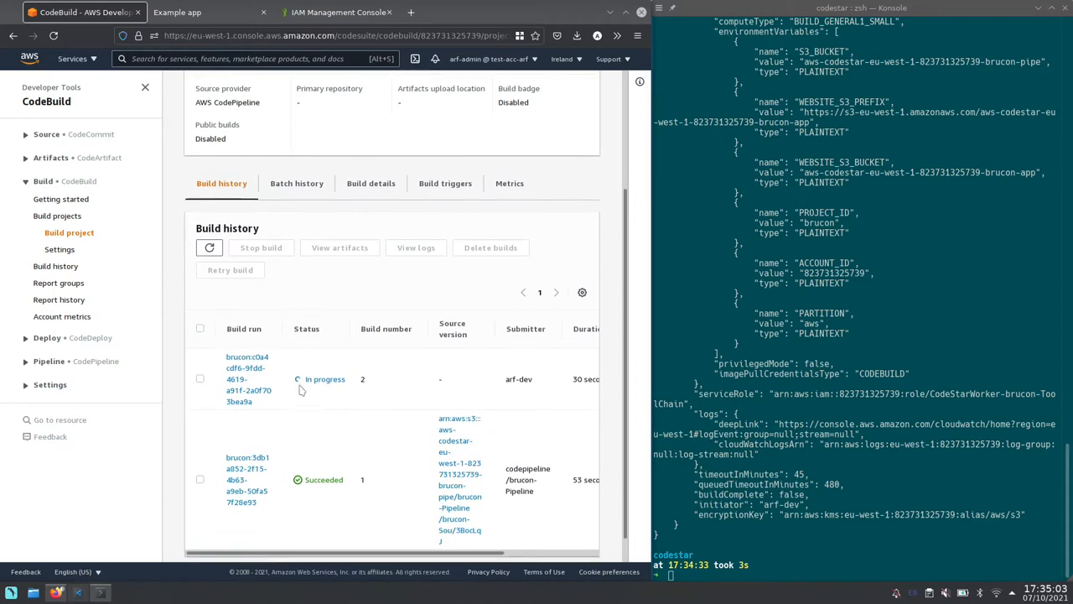
pyautogui.moveTo(324, 395)
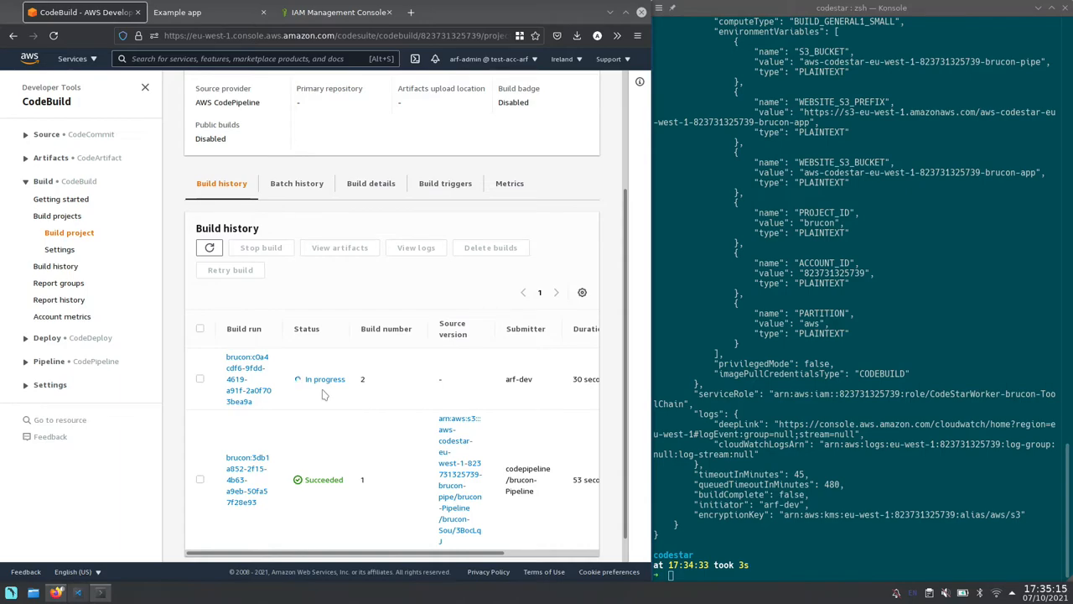
# Step: Scroll the brucon build history to watch build 2 by arf-dev reach Succeeded
pyautogui.scroll(3)
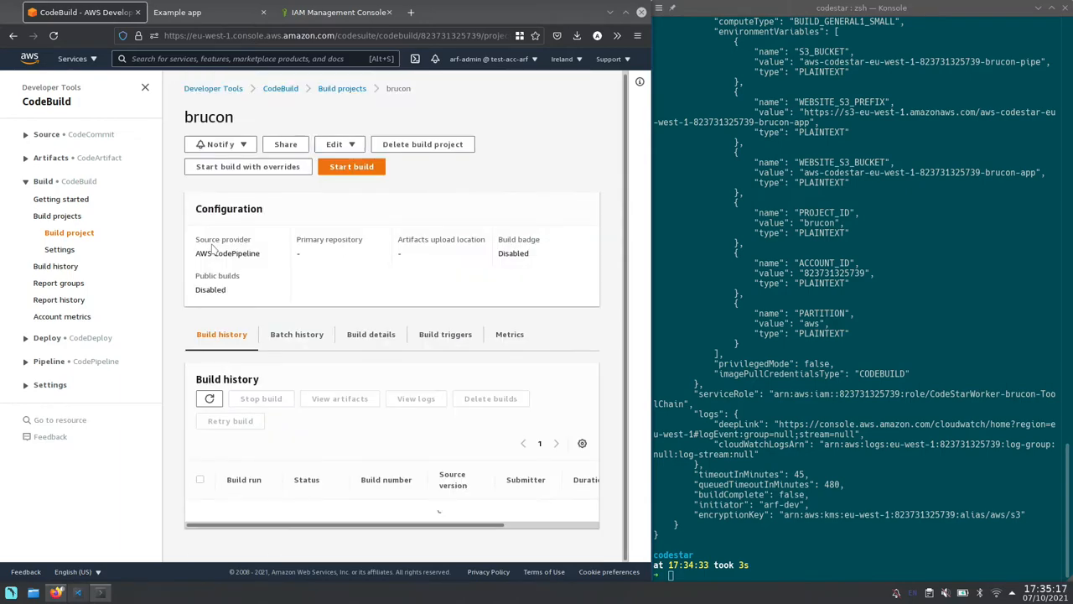
pyautogui.scroll(-3)
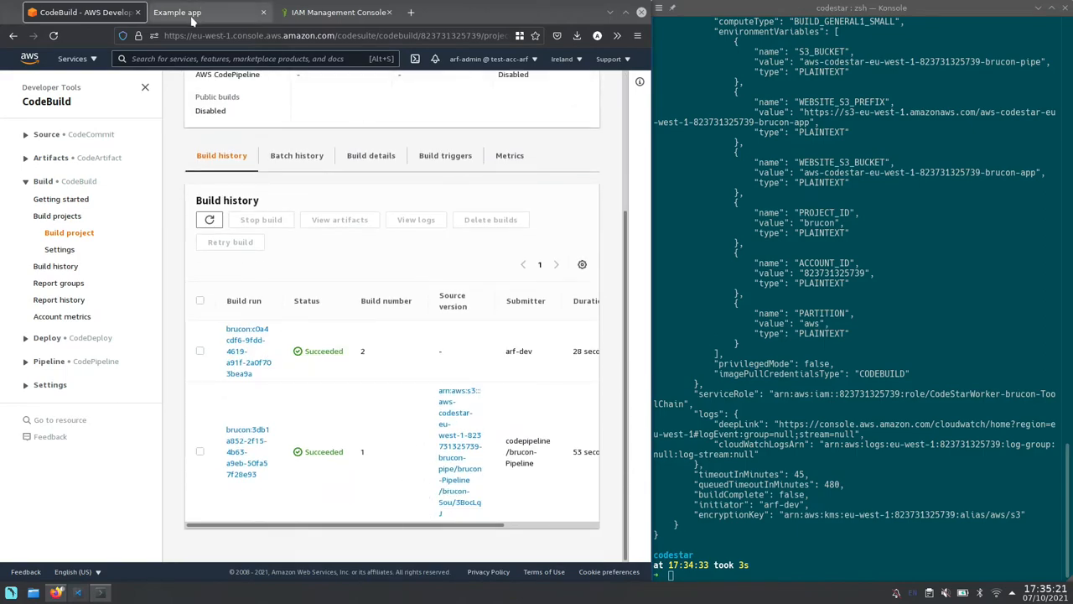
# Step: Reload the Example app page so it greets 'Hello BruCON! It is a pleasure to be here :-)'
pyautogui.click(177, 12)
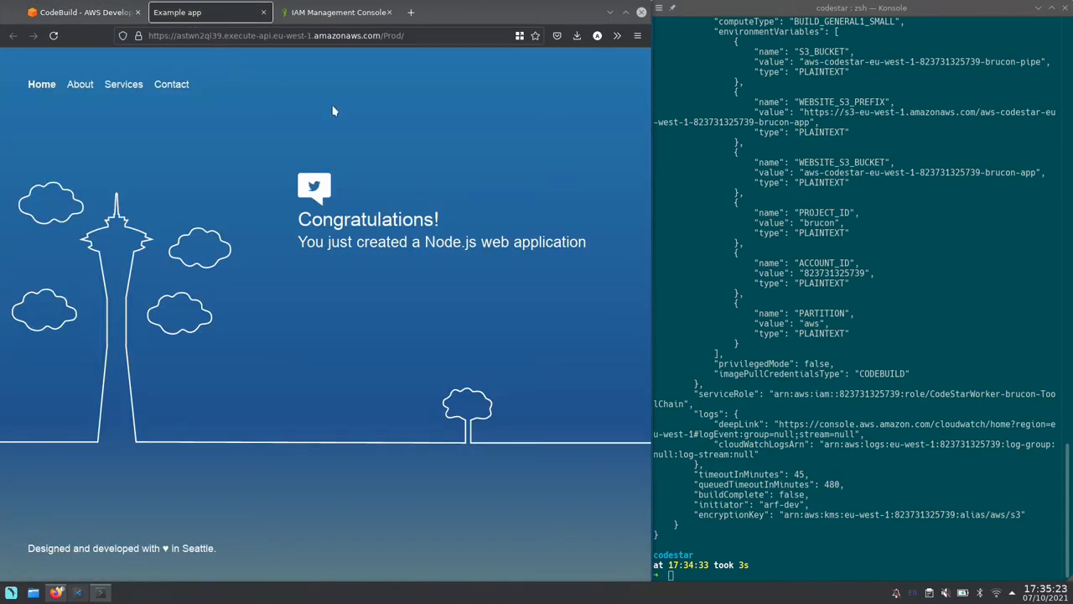
pyautogui.click(276, 35)
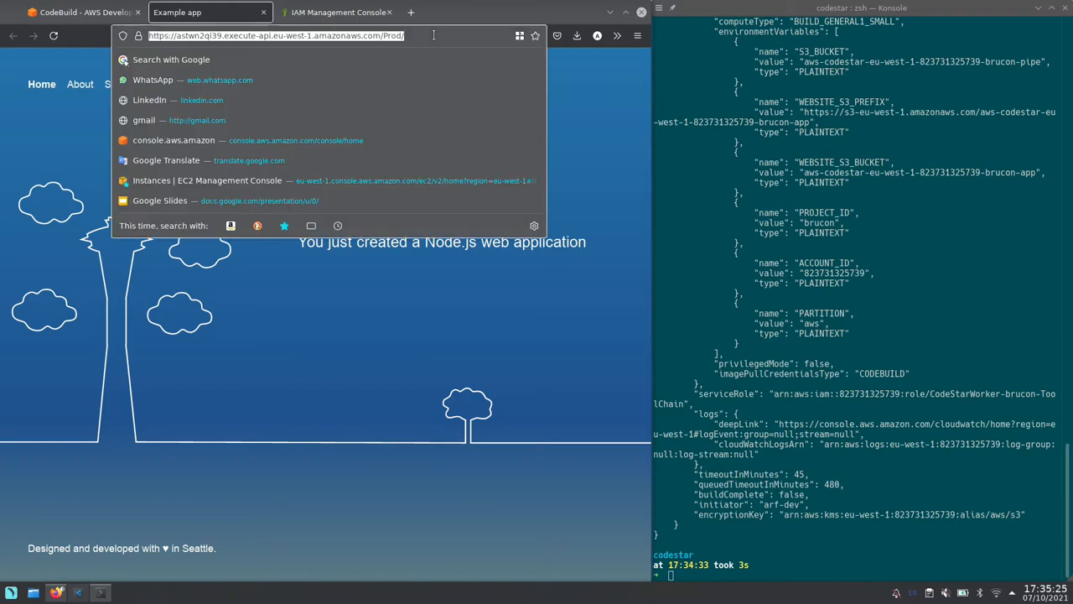
pyautogui.press('Return')
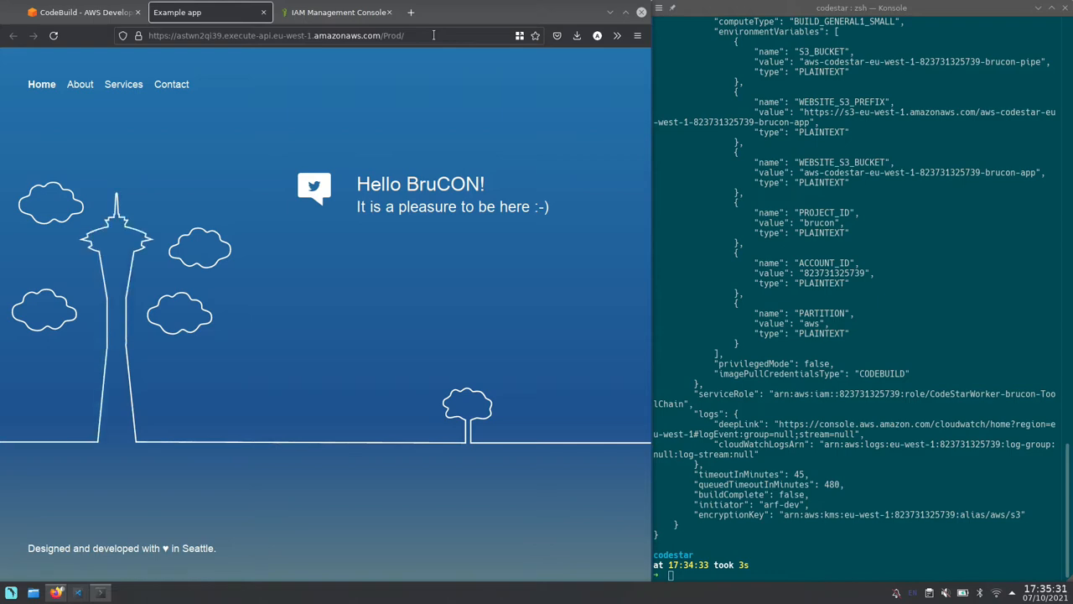
pyautogui.moveTo(388, 56)
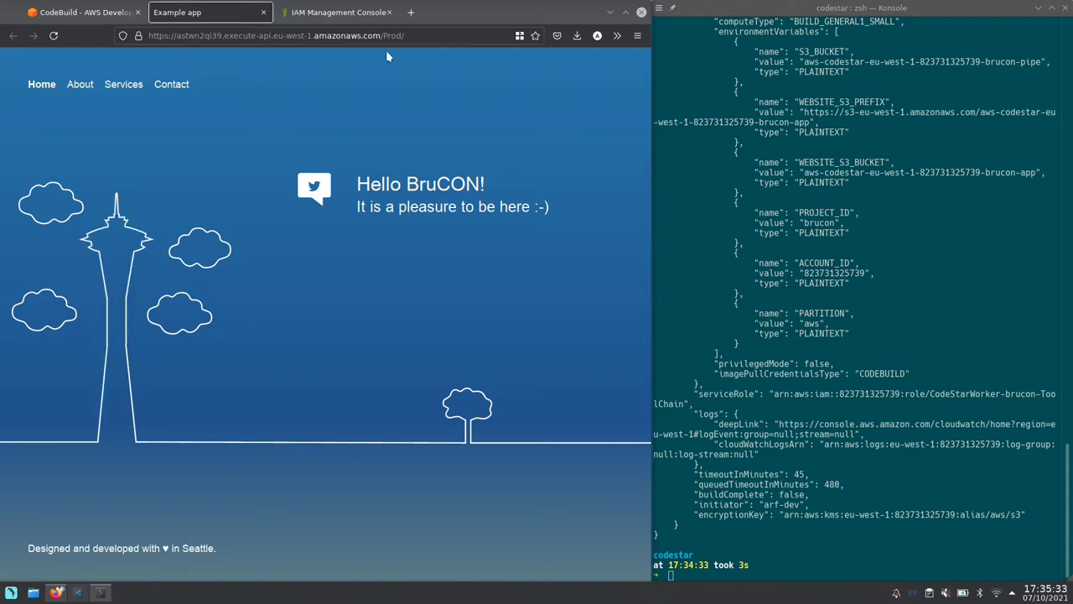